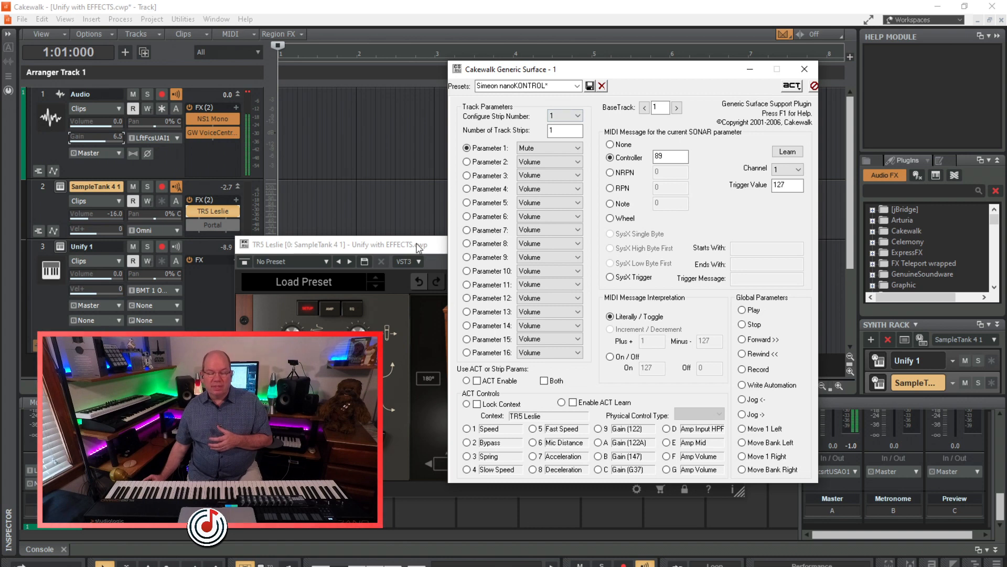
Step: Move the Generic Surface settings dialog aside to reveal SampleTank 4
{"action": "left_click", "coordinate": [418, 244]}
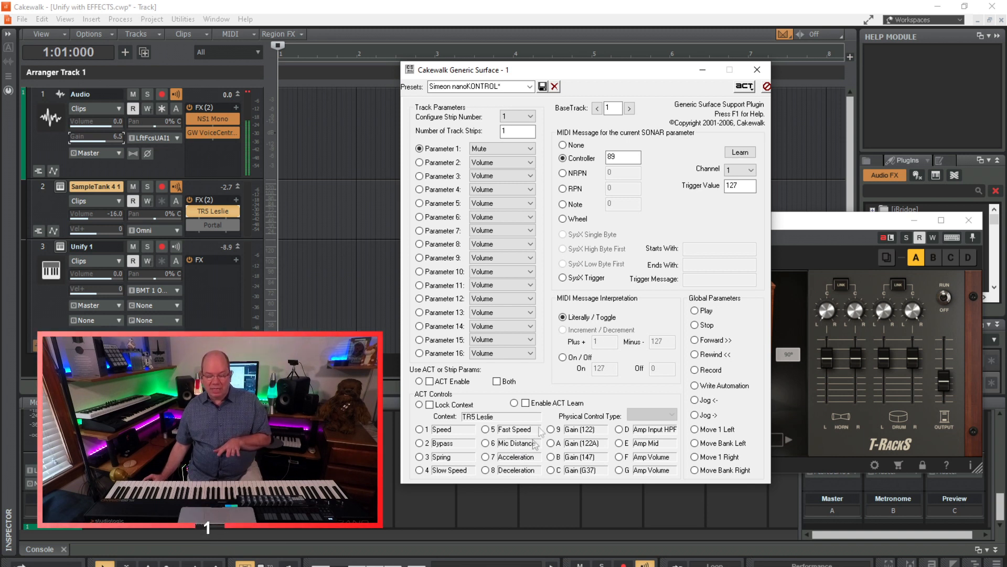
{"action": "mouse_move", "coordinate": [458, 454]}
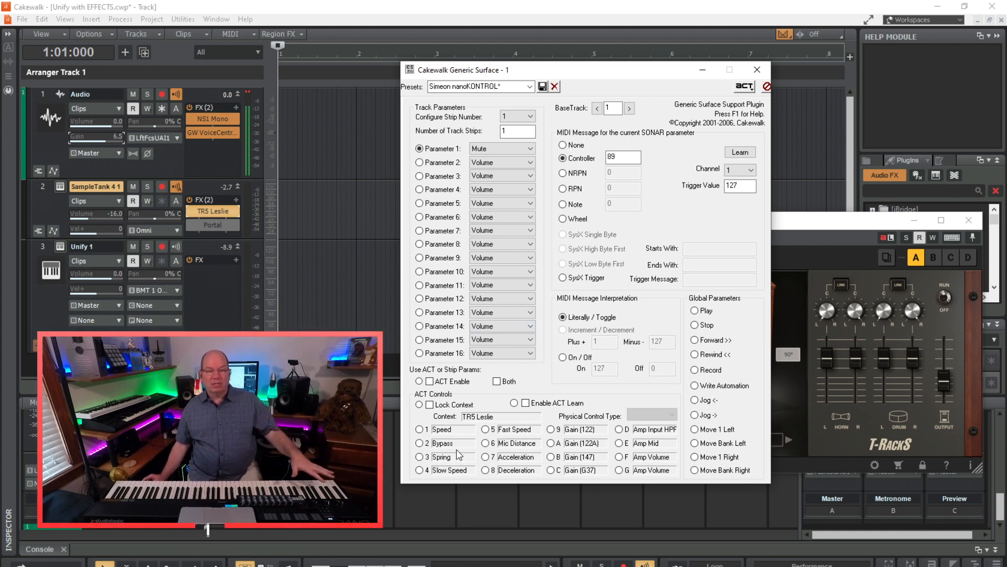
{"action": "mouse_move", "coordinate": [714, 329]}
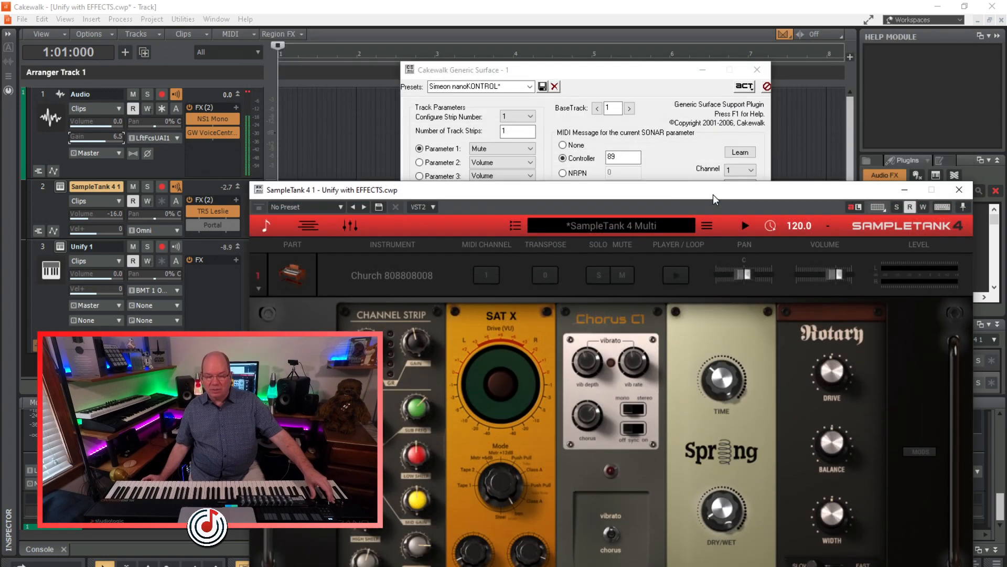
Step: Close the Generic Surface dialog, then view and close the TR5 Leslie effect from the FX bin
{"action": "left_click", "coordinate": [757, 69]}
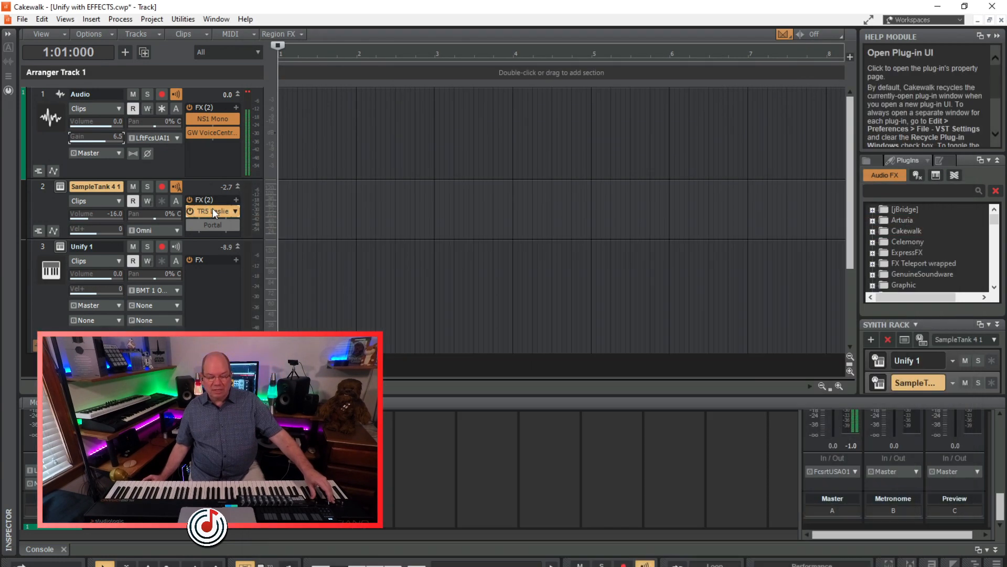
{"action": "double_click", "coordinate": [211, 211]}
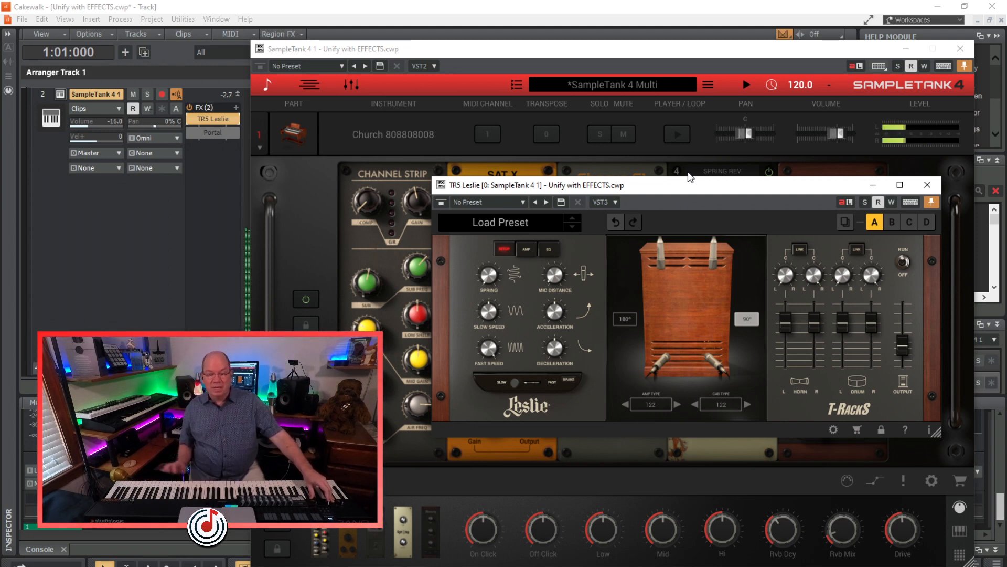
{"action": "left_click", "coordinate": [927, 184]}
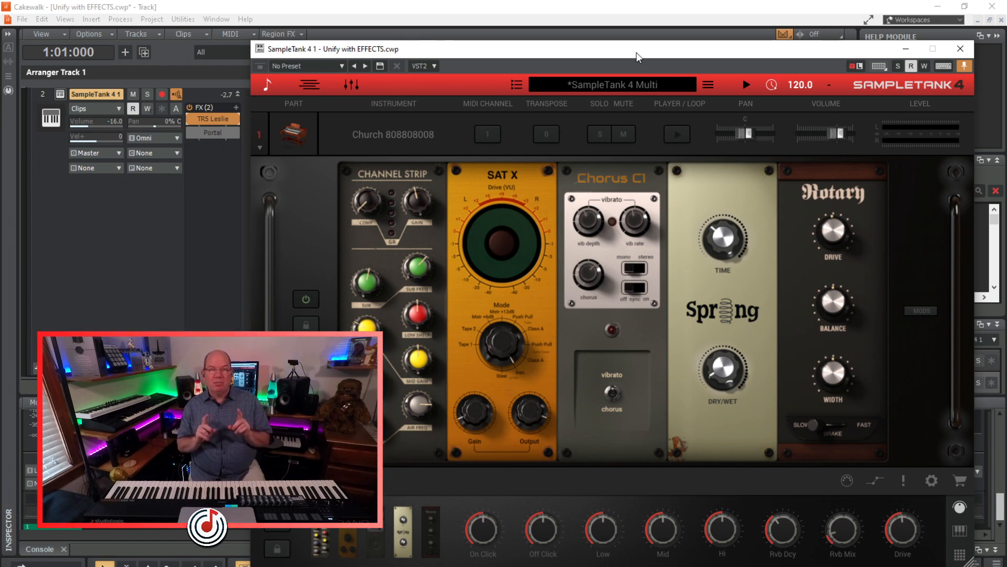
{"action": "mouse_move", "coordinate": [864, 56]}
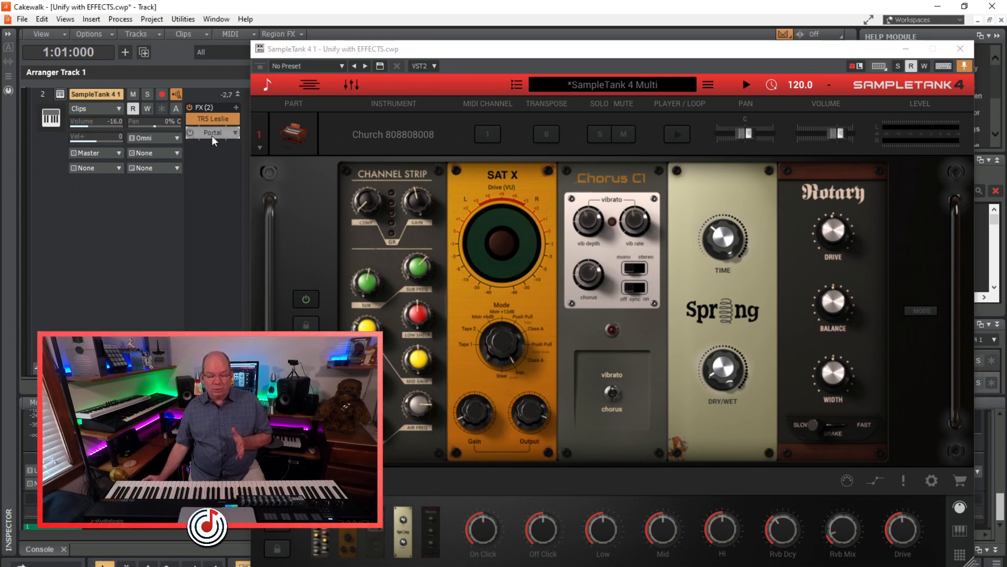
Step: View the Portal effect from SampleTank's FX bin and close it again
{"action": "left_click", "coordinate": [213, 133]}
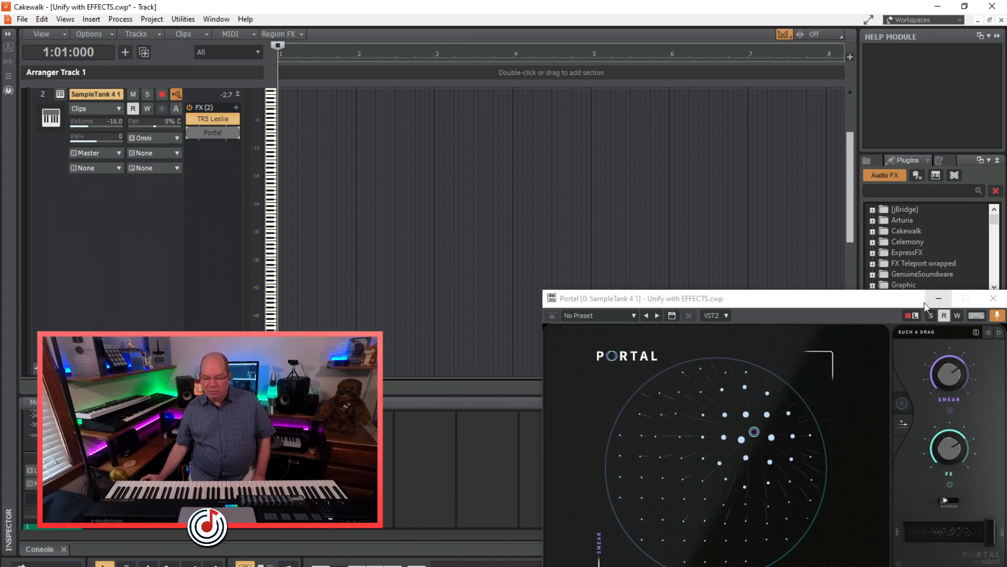
{"action": "left_click", "coordinate": [992, 298]}
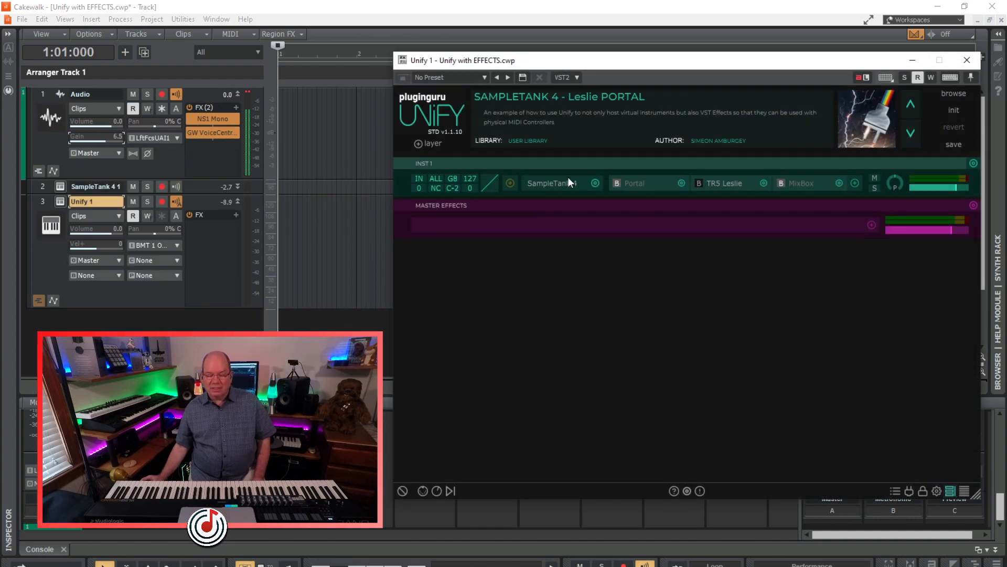
{"action": "left_click", "coordinate": [551, 182]}
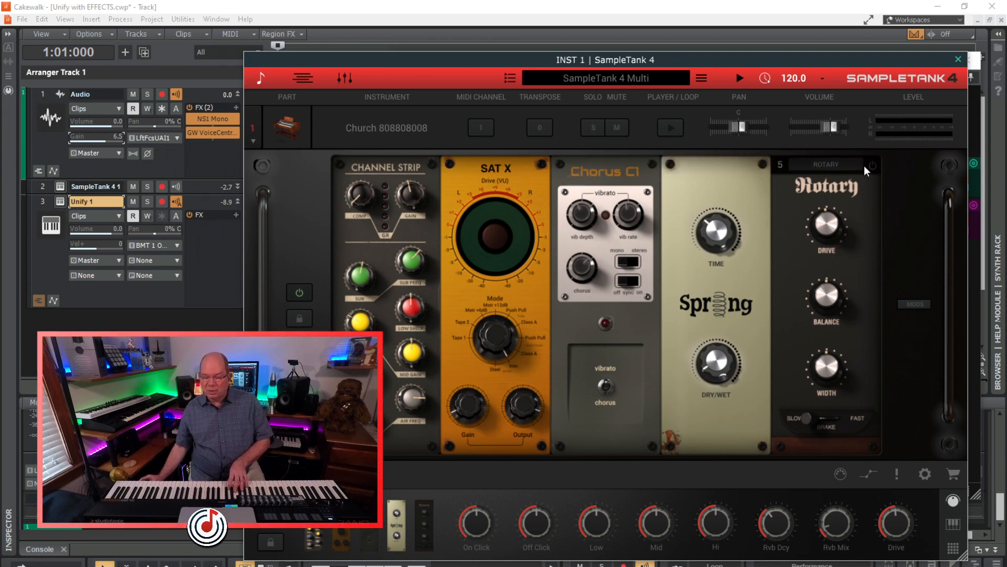
{"action": "left_click", "coordinate": [872, 164]}
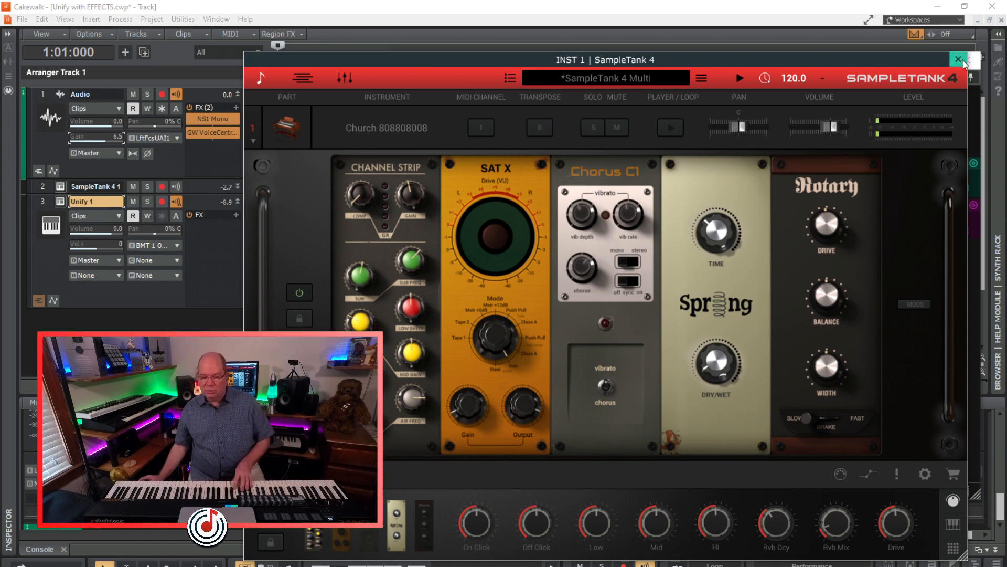
{"action": "left_click", "coordinate": [958, 60]}
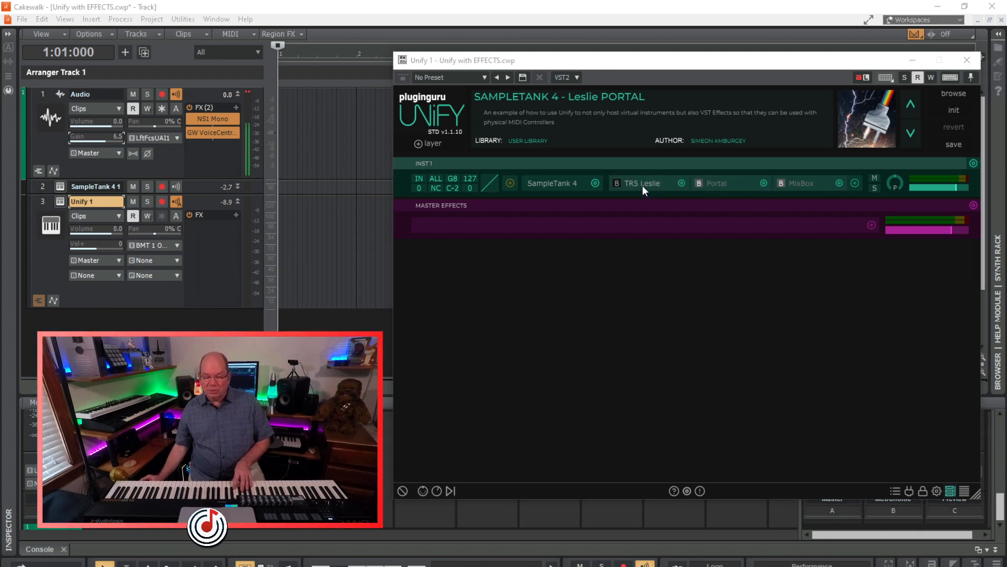
Step: View and close the TR5 Leslie slot in Unify, then show the eight macro knobs
{"action": "left_click", "coordinate": [640, 182]}
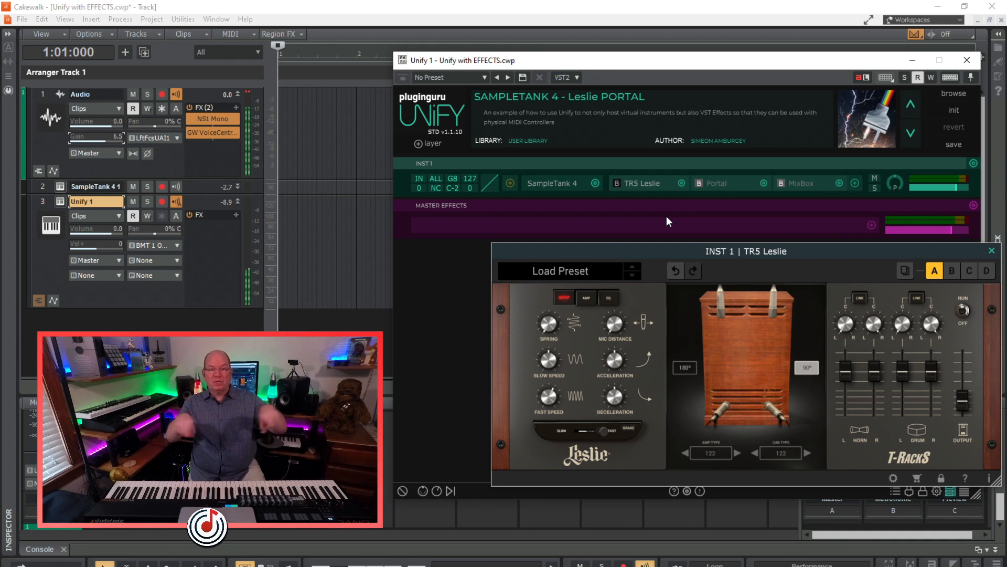
{"action": "mouse_move", "coordinate": [650, 216]}
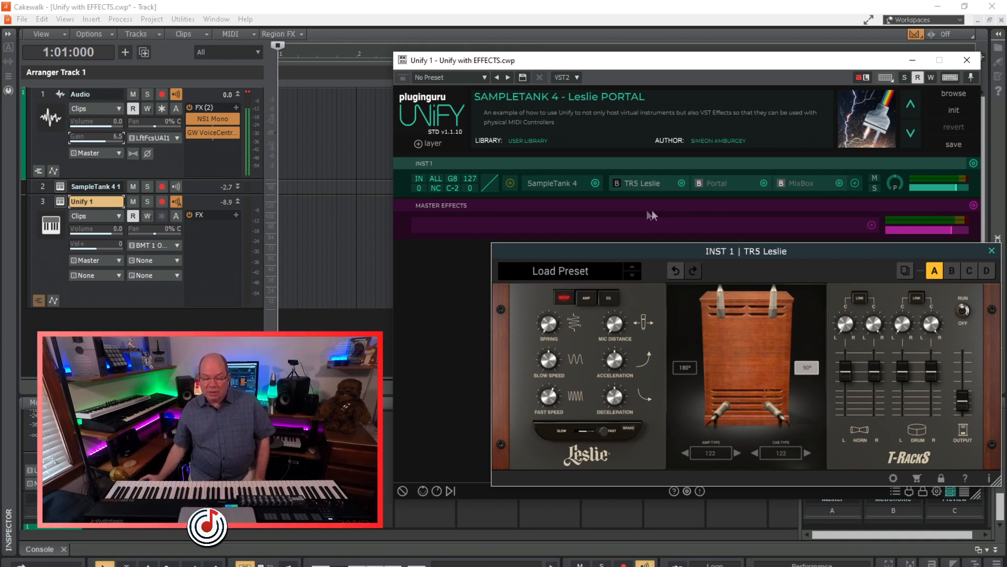
{"action": "mouse_move", "coordinate": [572, 198]}
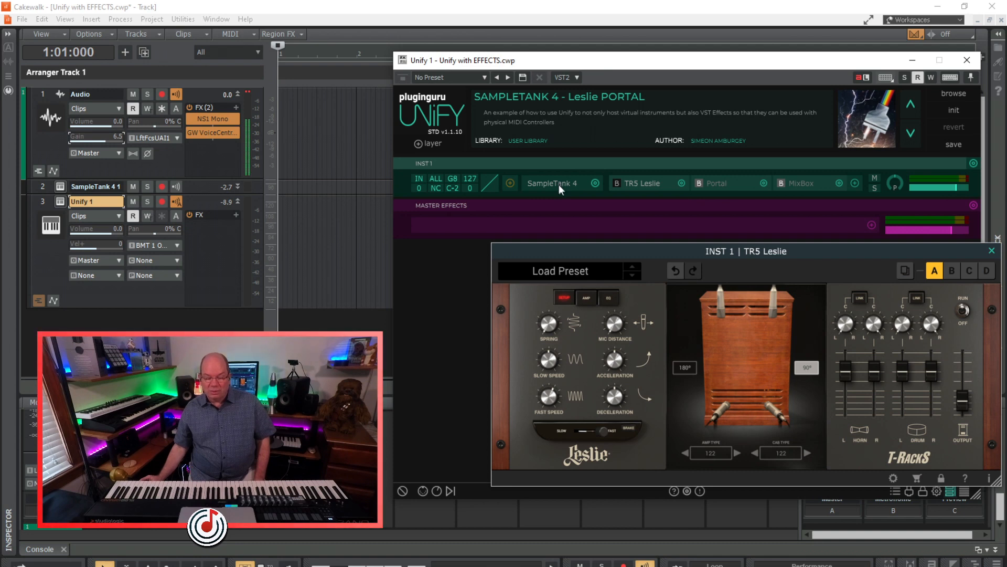
{"action": "left_click", "coordinate": [551, 182]}
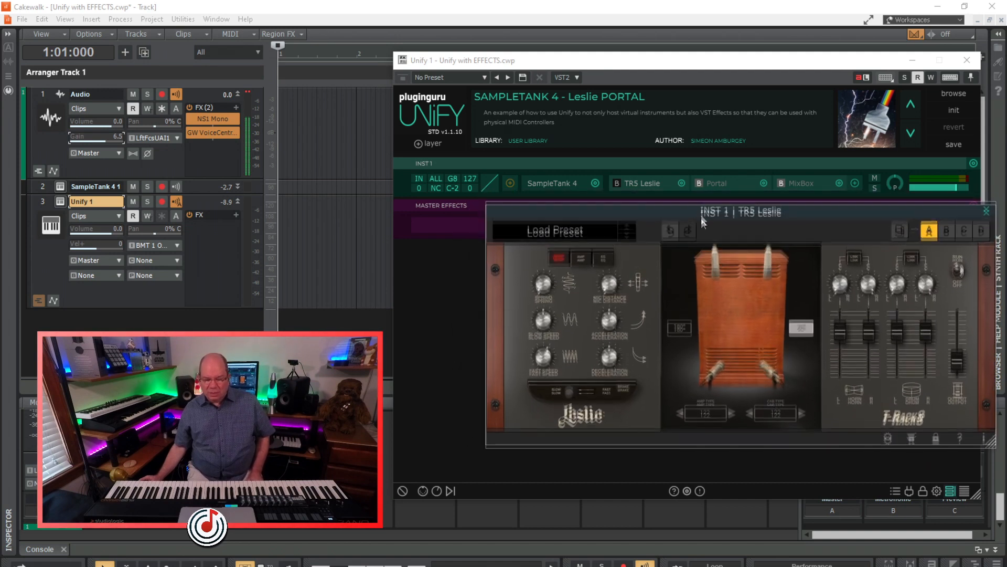
{"action": "left_click", "coordinate": [988, 211]}
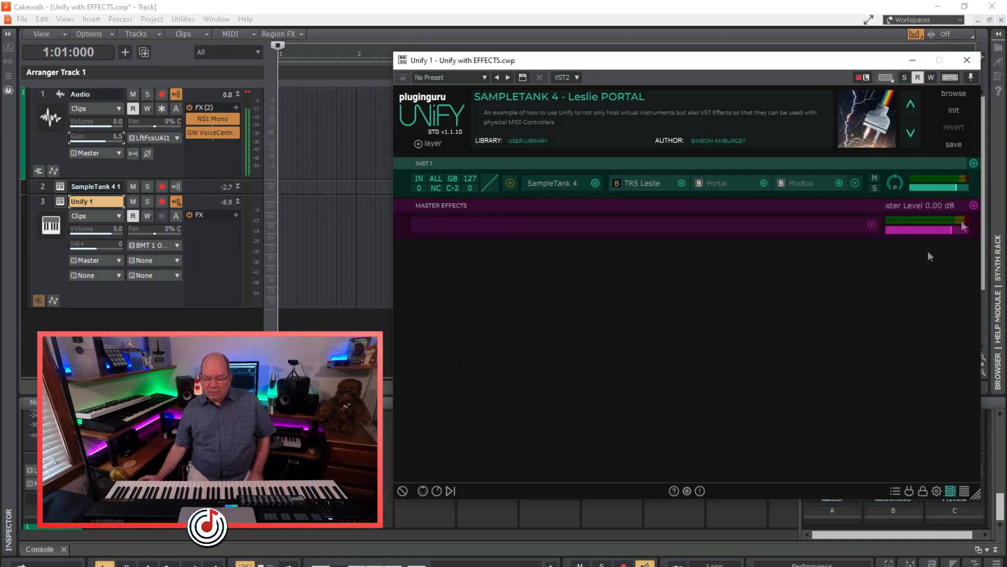
{"action": "left_click", "coordinate": [436, 491]}
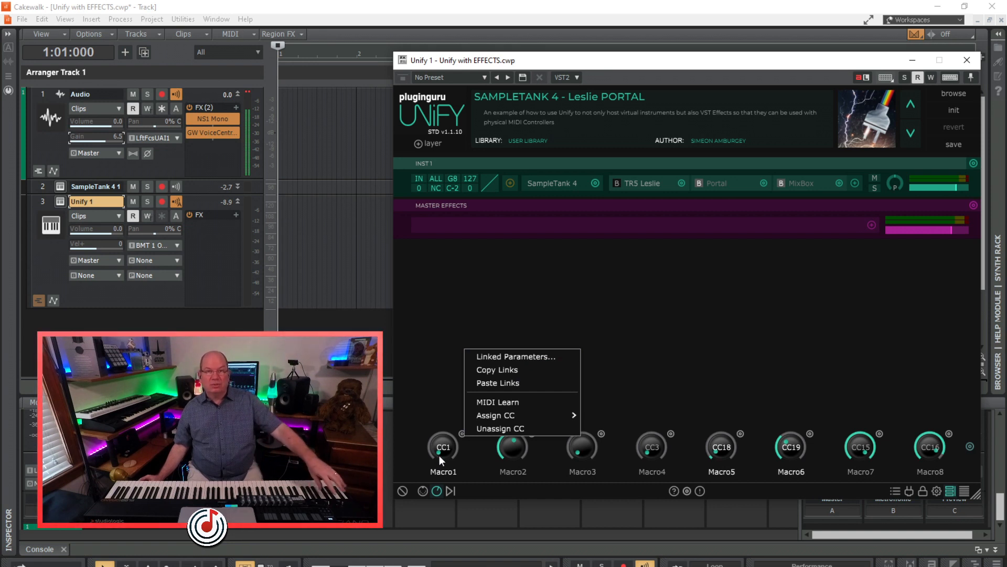
Step: Link Macro1 to inst 1 > effect 1 TR5 Leslie > Speed and close the links window
{"action": "left_click", "coordinate": [513, 356]}
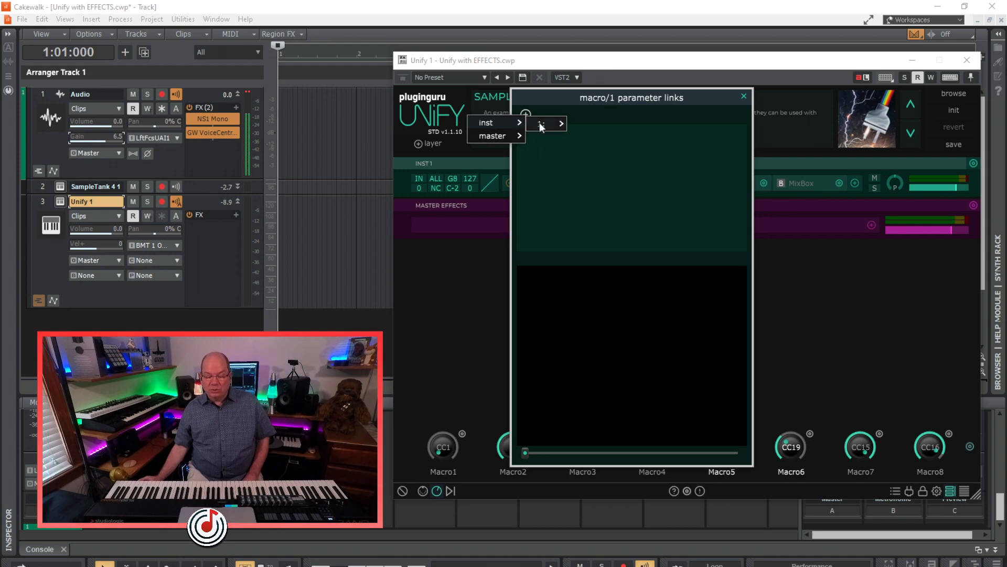
{"action": "left_click", "coordinate": [559, 123]}
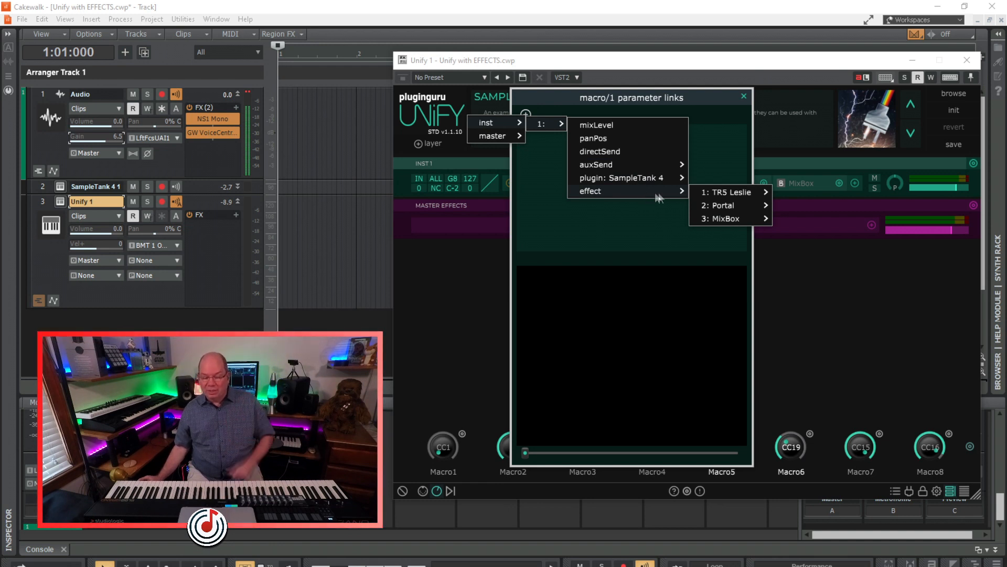
{"action": "left_click", "coordinate": [726, 191]}
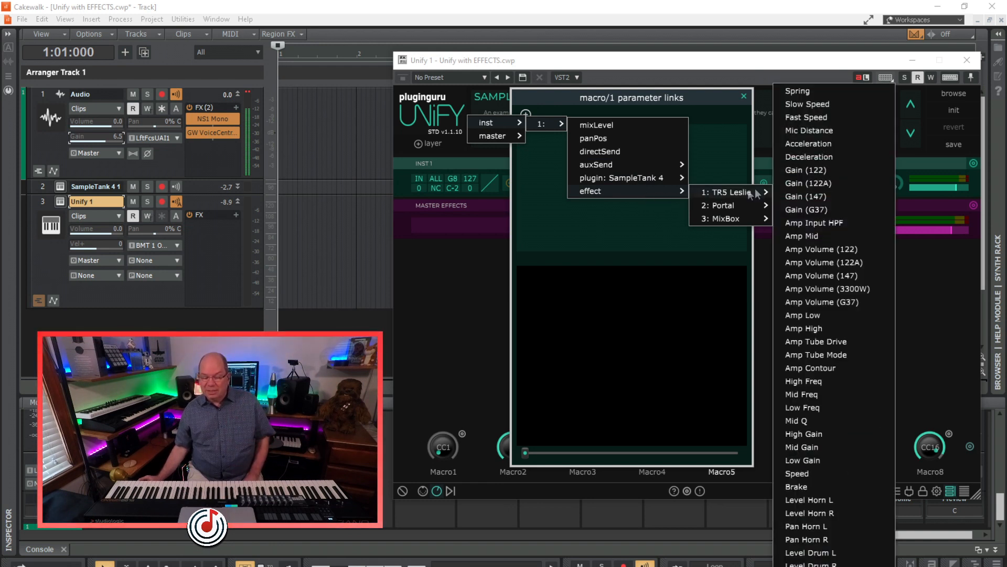
{"action": "mouse_move", "coordinate": [802, 433]}
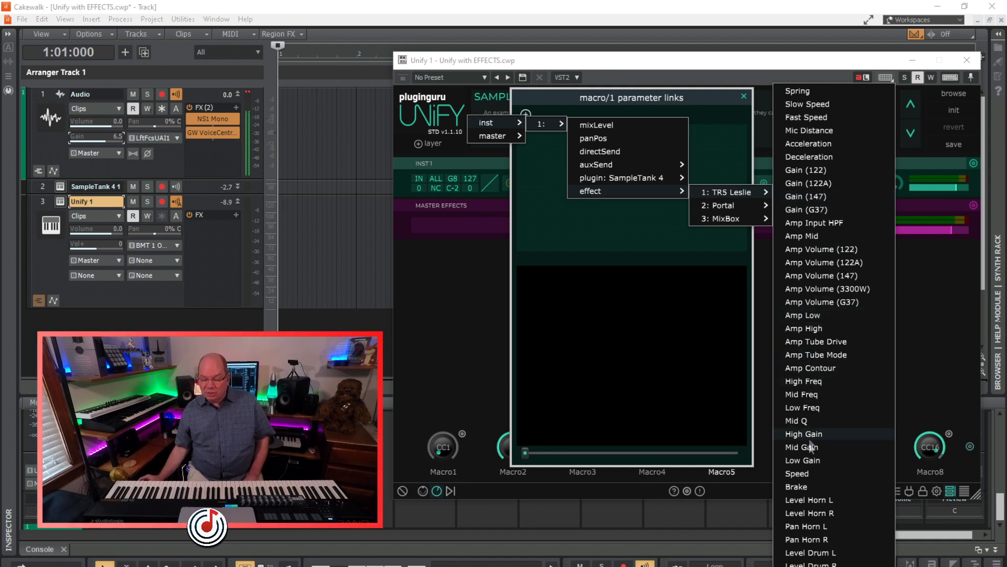
{"action": "left_click", "coordinate": [797, 473]}
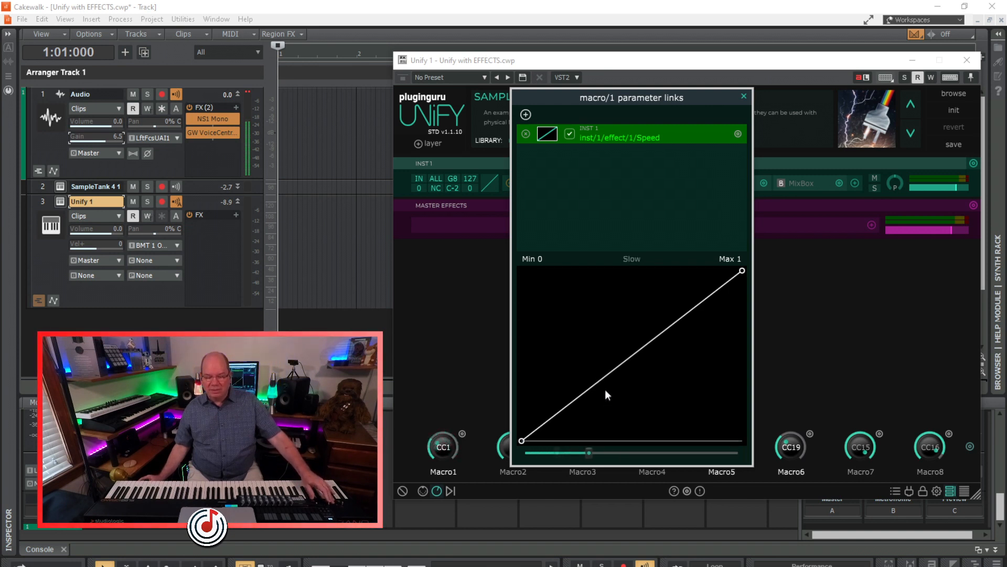
{"action": "left_click", "coordinate": [743, 96]}
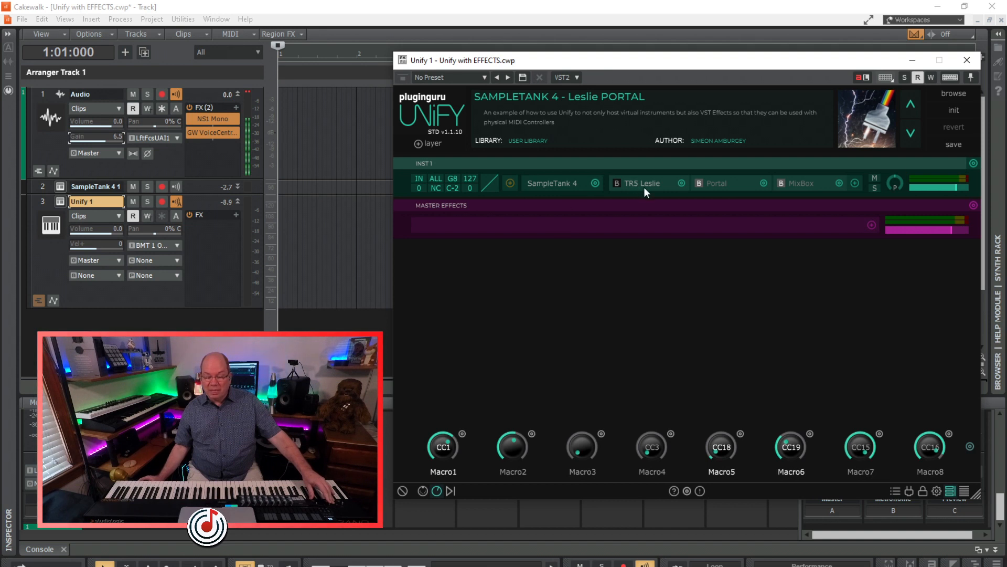
{"action": "left_click", "coordinate": [640, 183]}
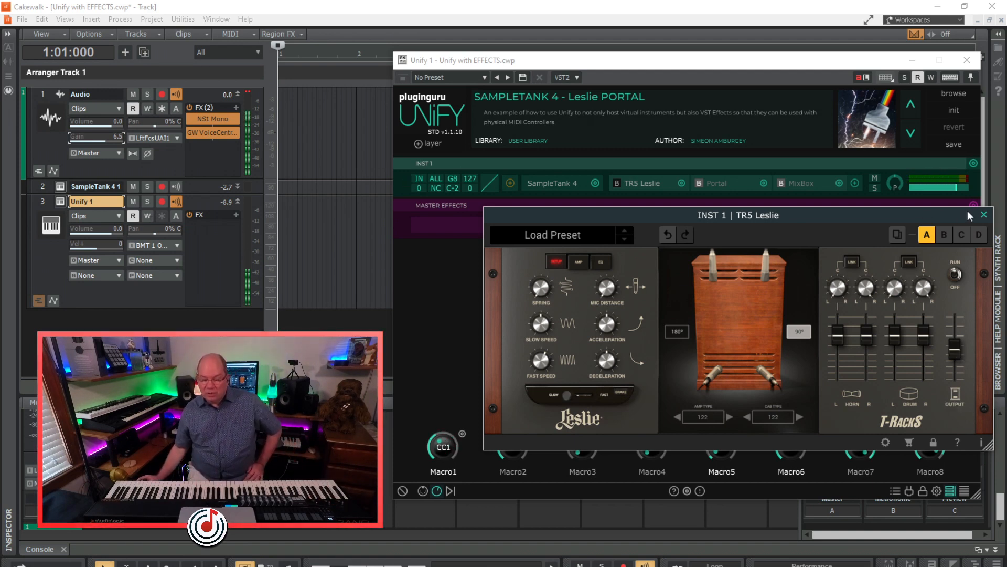
{"action": "left_click", "coordinate": [982, 214]}
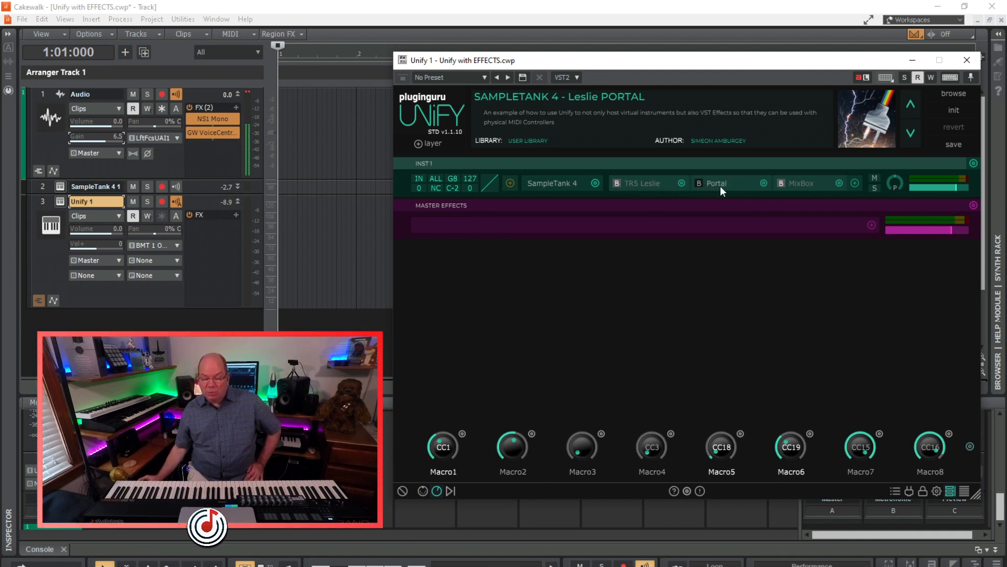
Step: Load the Macro Grains preset into Unify's Portal effect slot
{"action": "left_click", "coordinate": [716, 182]}
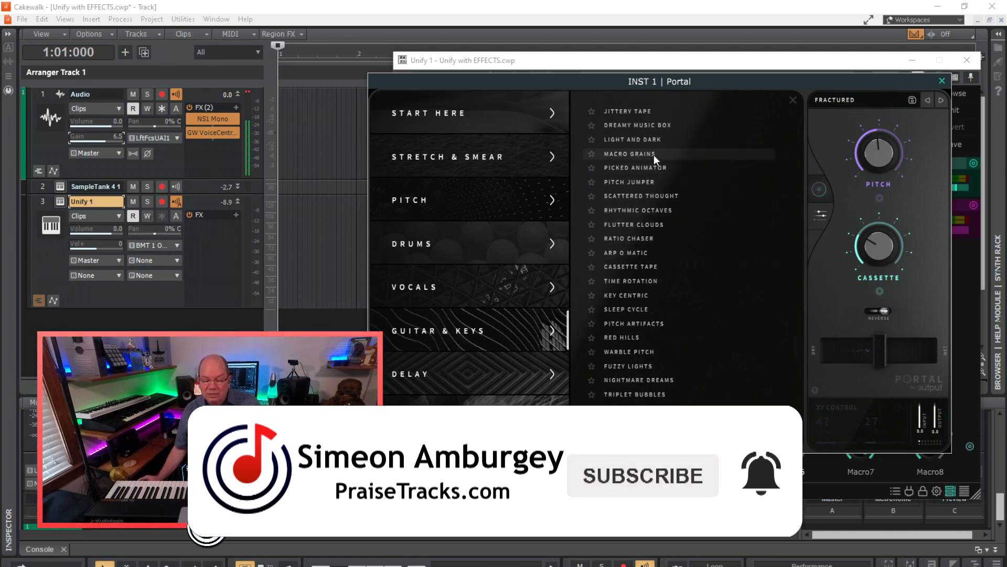
{"action": "left_click", "coordinate": [643, 153]}
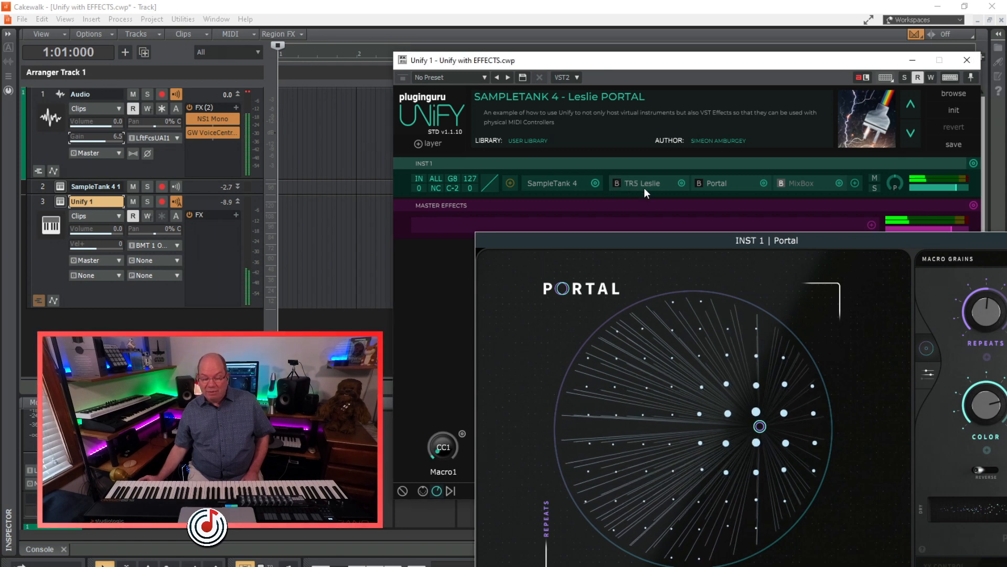
Step: Drag the INST 1 | Portal window left so it fits on screen, then close it
{"action": "left_click", "coordinate": [641, 183]}
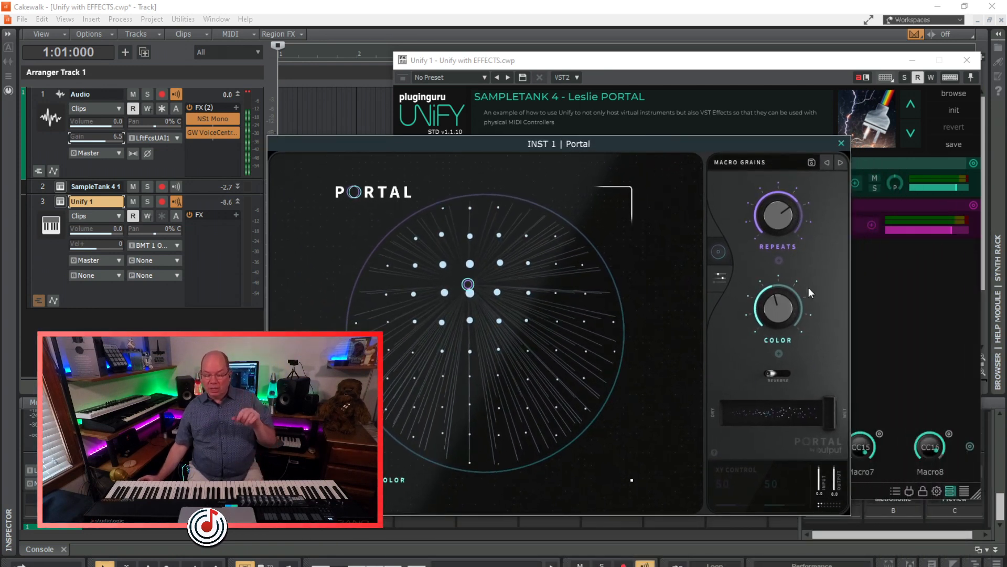
{"action": "left_click", "coordinate": [840, 143]}
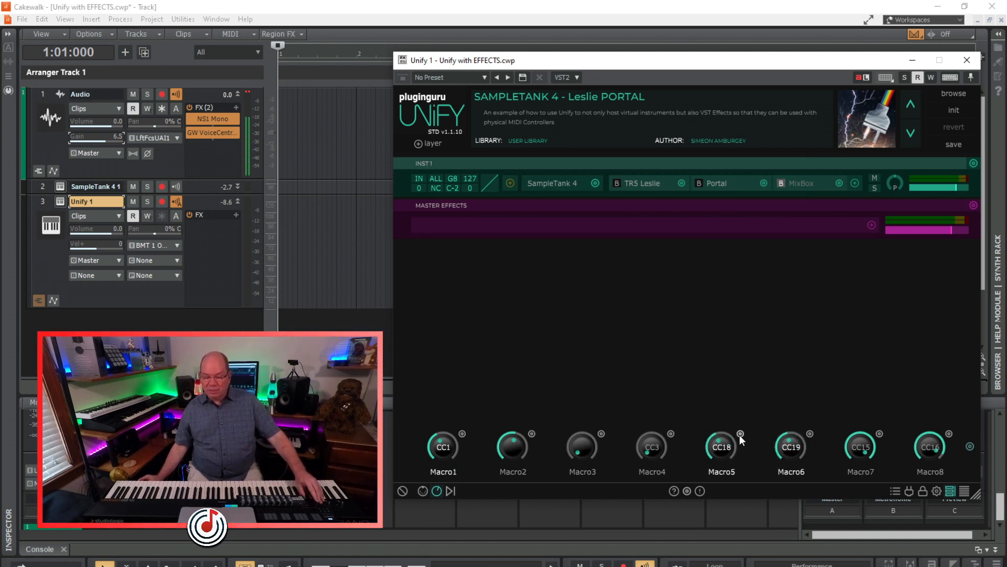
{"action": "left_click", "coordinate": [740, 434]}
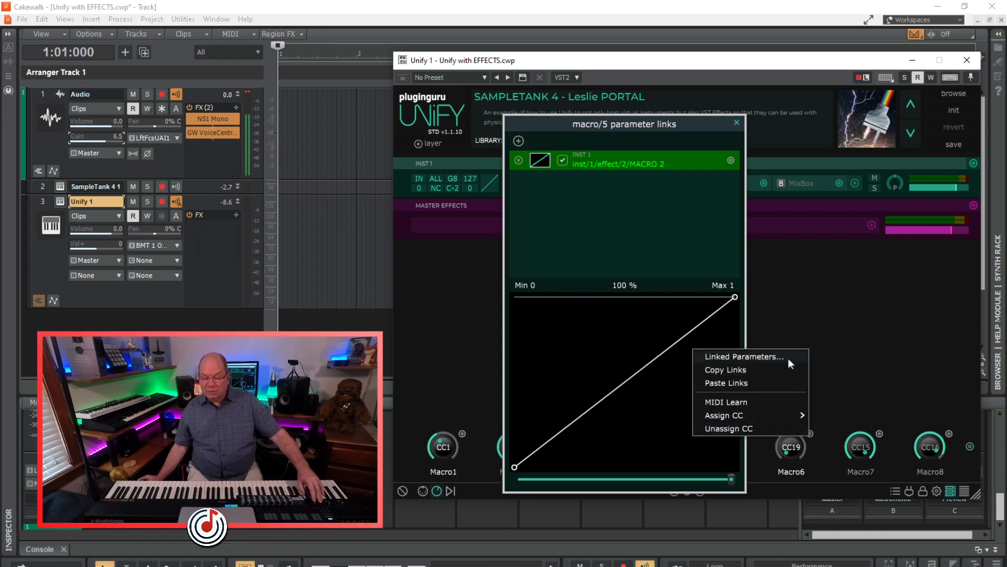
{"action": "left_click", "coordinate": [743, 356]}
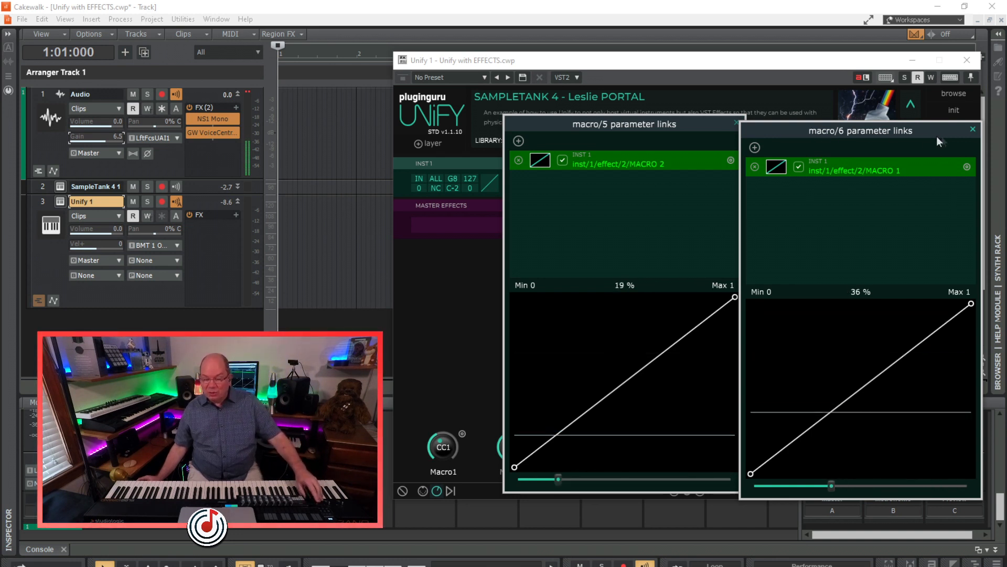
{"action": "left_click", "coordinate": [971, 129]}
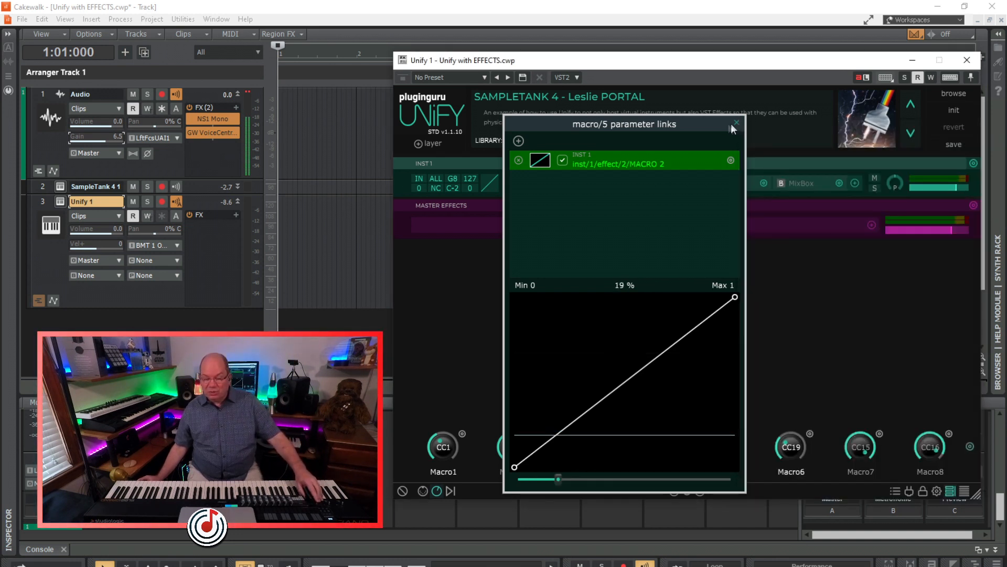
{"action": "left_click", "coordinate": [736, 122]}
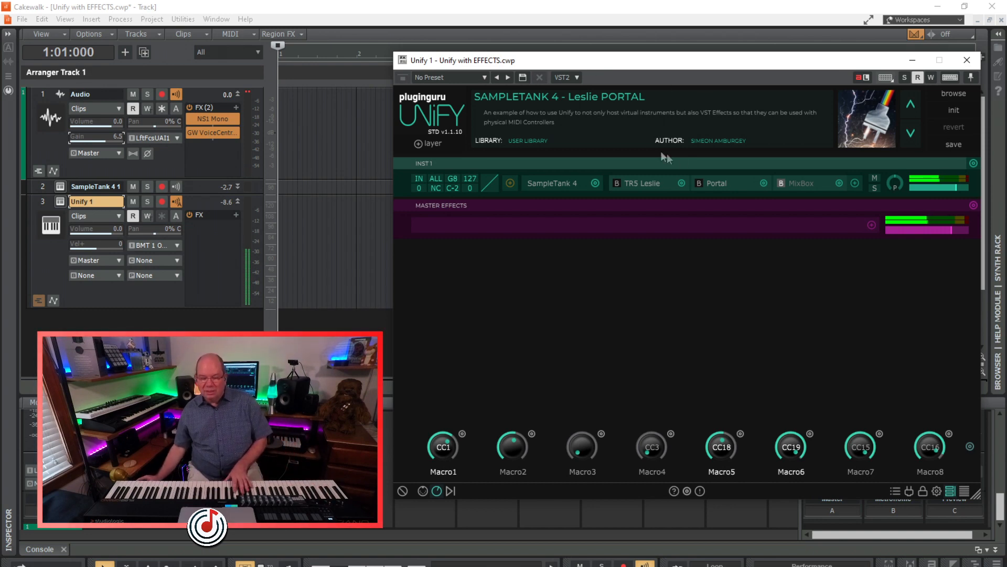
{"action": "mouse_move", "coordinate": [716, 187]}
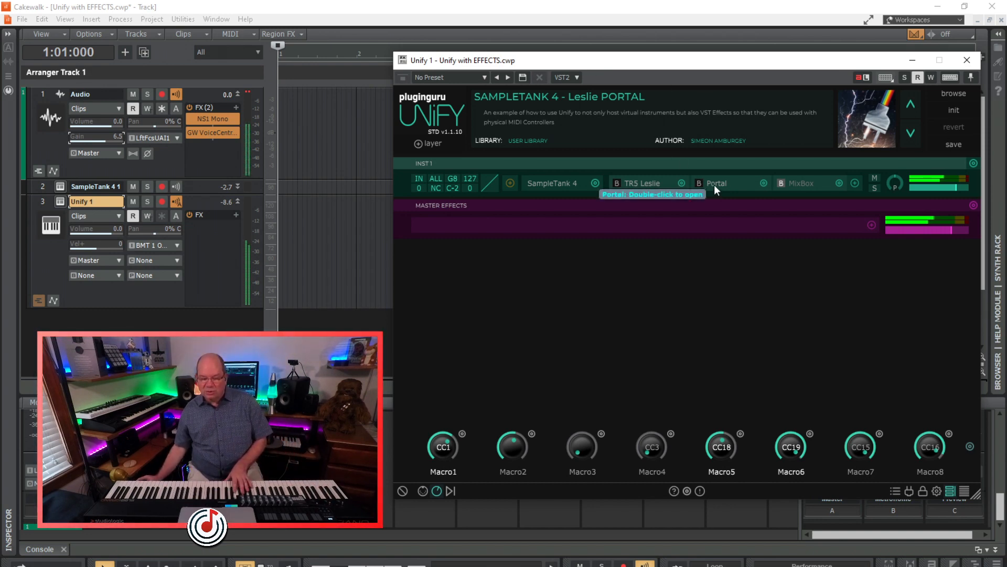
{"action": "double_click", "coordinate": [715, 183]}
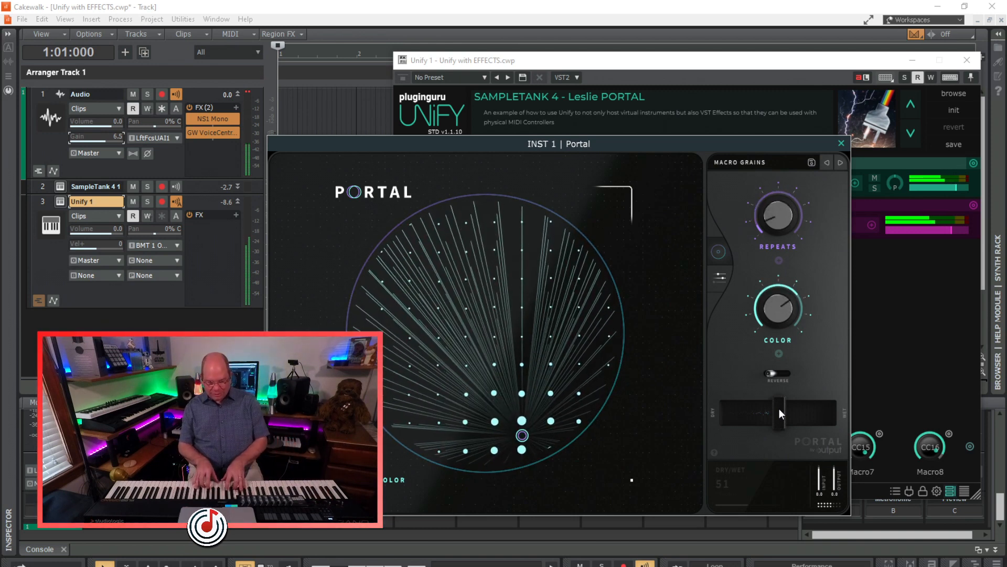
{"action": "mouse_move", "coordinate": [853, 357]}
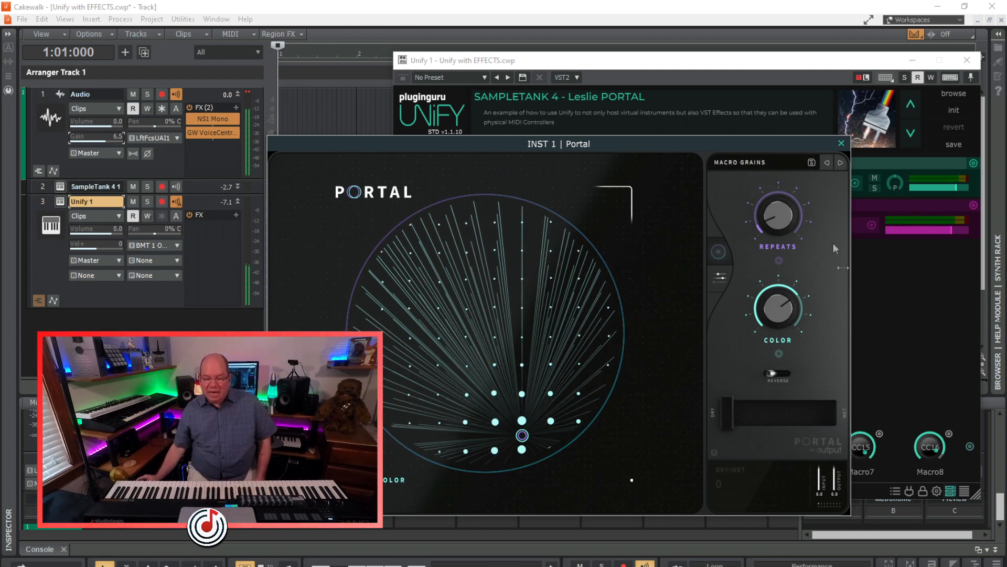
{"action": "left_click", "coordinate": [840, 143]}
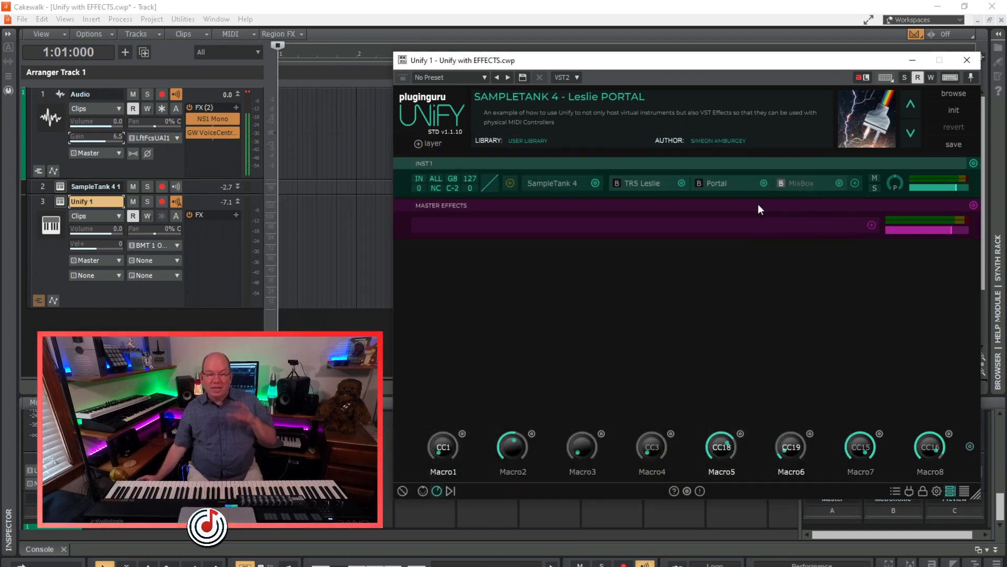
{"action": "mouse_move", "coordinate": [655, 307]}
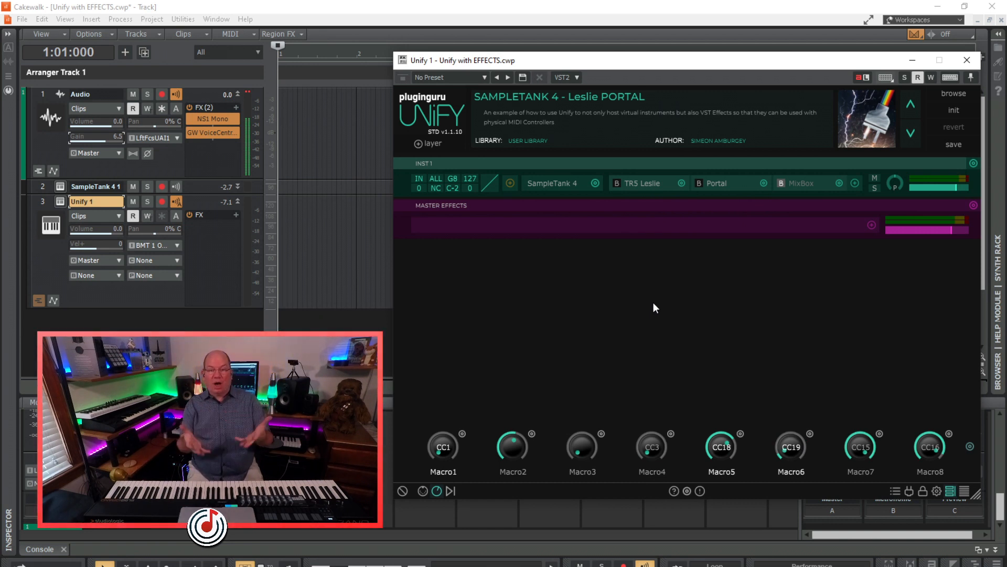
{"action": "mouse_move", "coordinate": [557, 104]}
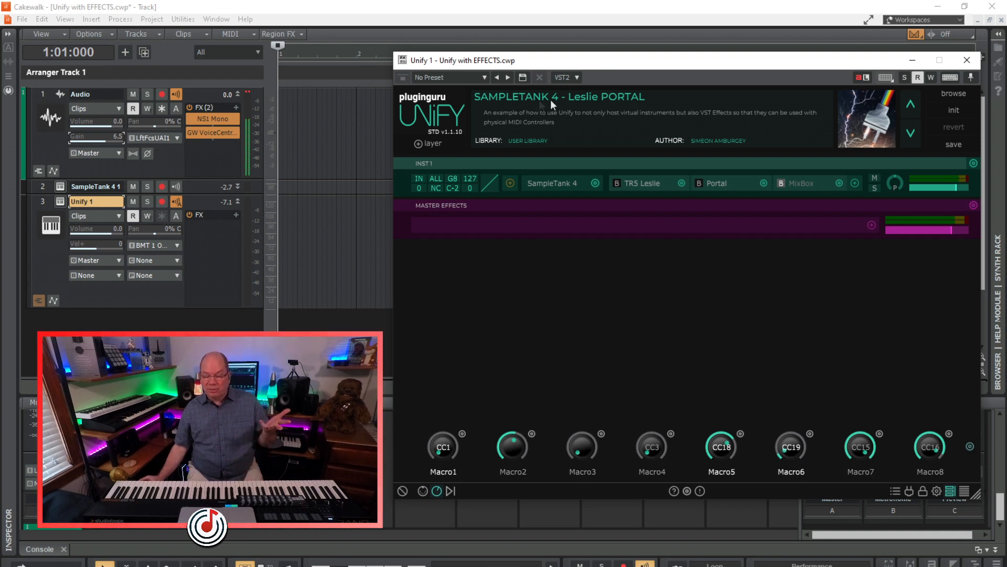
{"action": "mouse_move", "coordinate": [697, 204]}
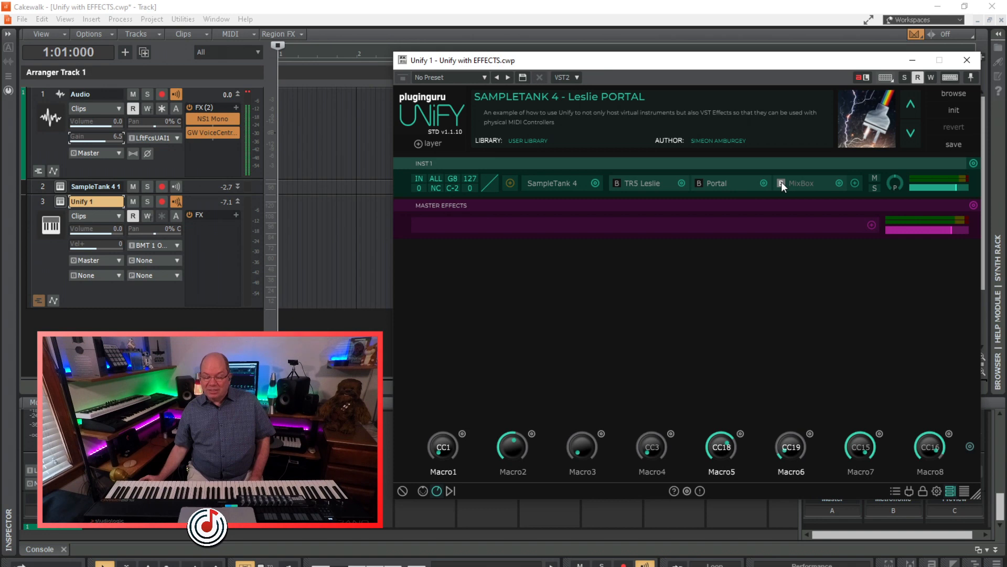
Step: Un-bypass the MixBox slot, check its modules and close its window
{"action": "left_click", "coordinate": [780, 183]}
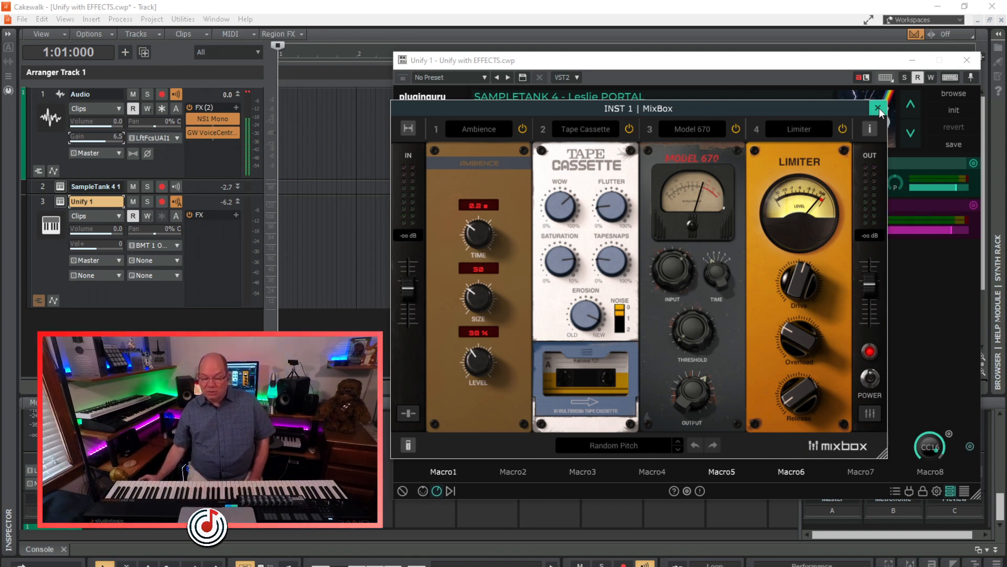
{"action": "left_click", "coordinate": [880, 108]}
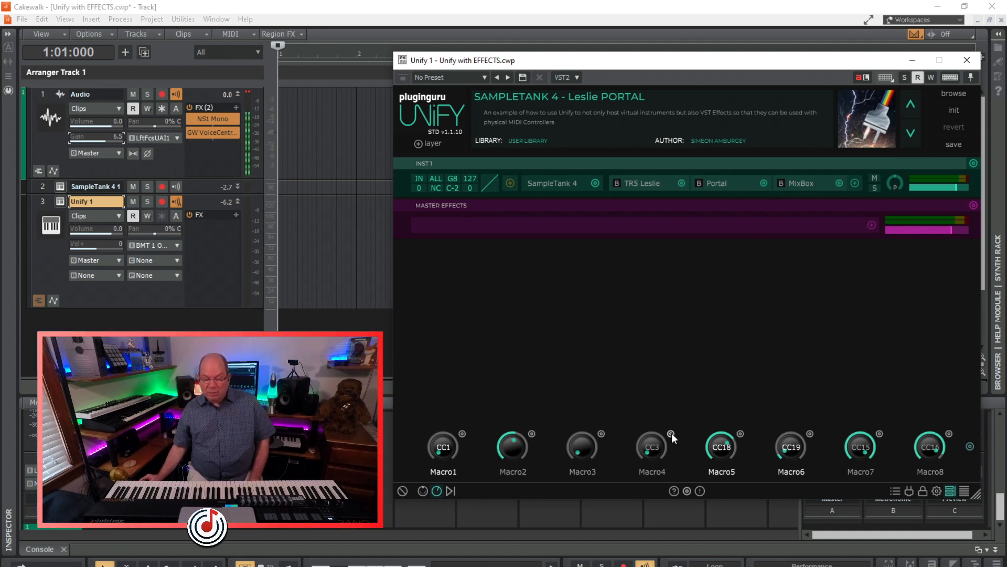
{"action": "right_click", "coordinate": [671, 435]}
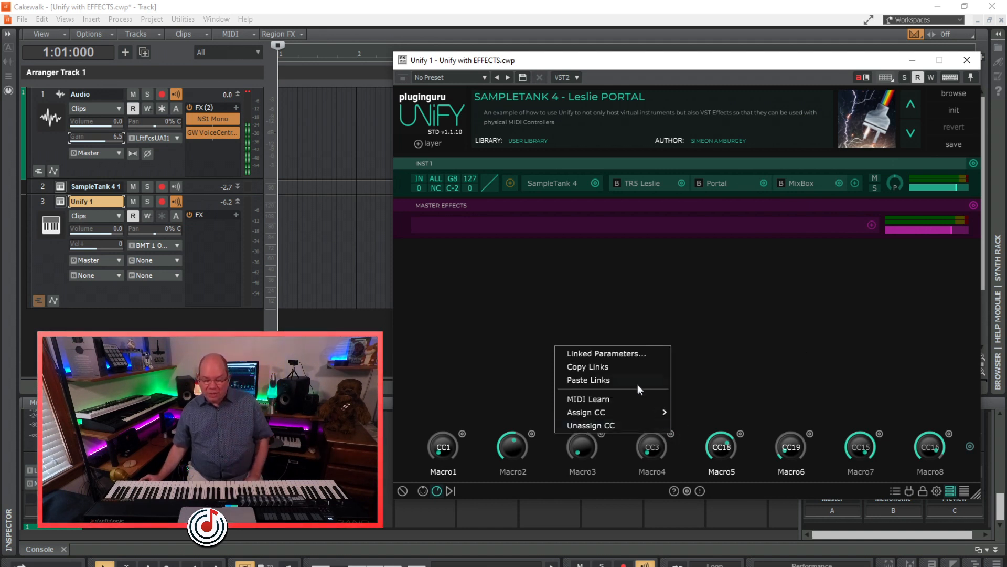
{"action": "left_click", "coordinate": [604, 354]}
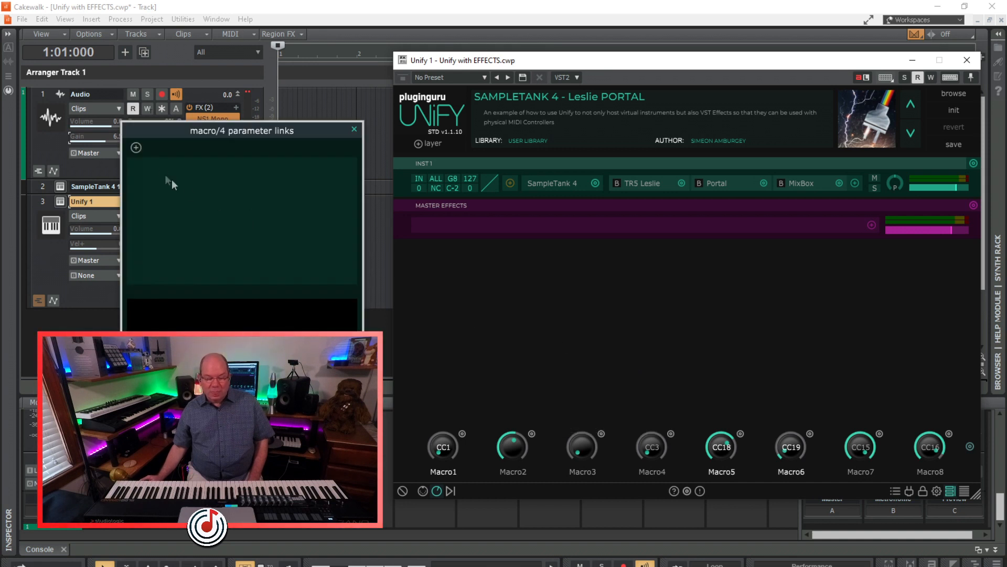
{"action": "mouse_move", "coordinate": [187, 139]}
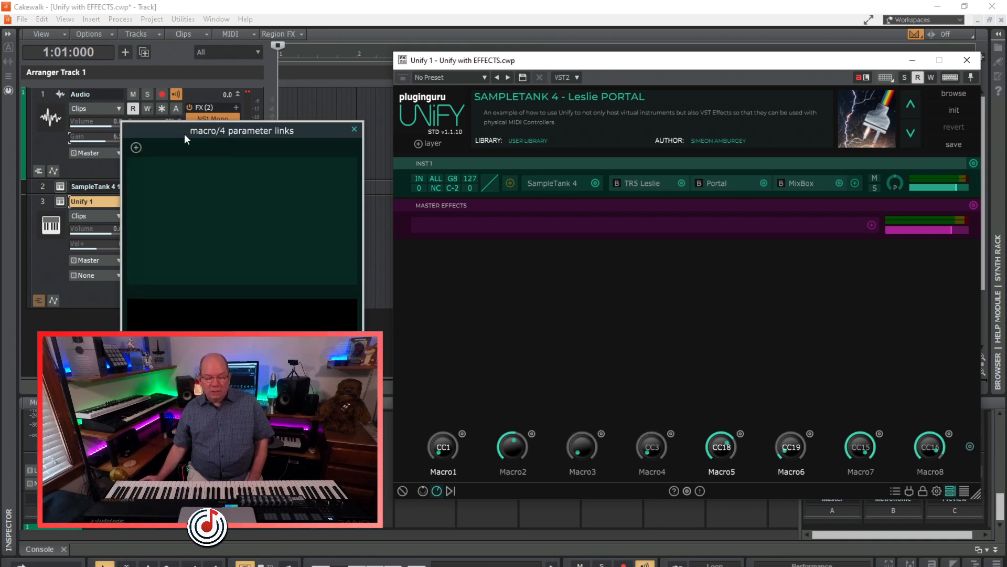
{"action": "left_click", "coordinate": [483, 136]}
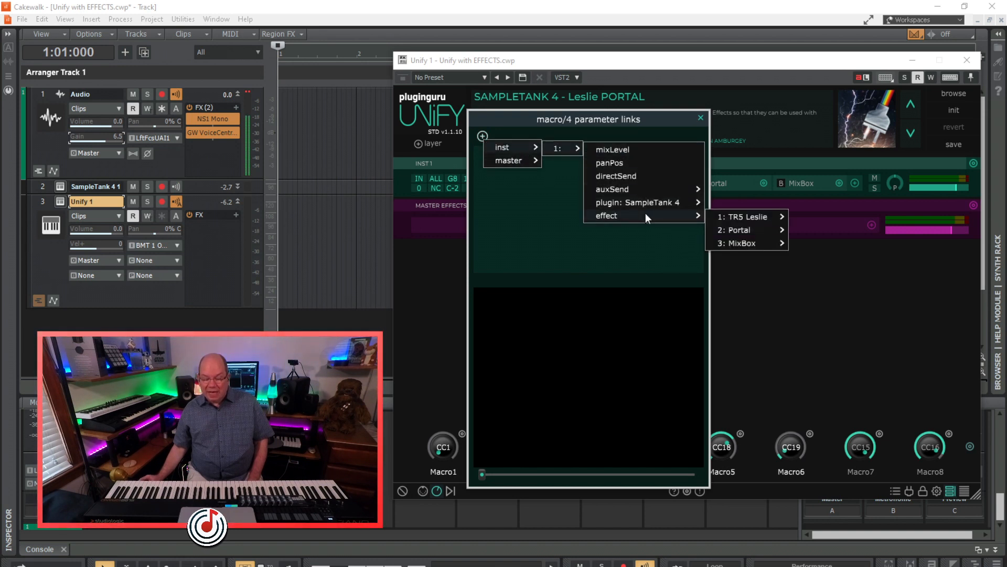
{"action": "left_click", "coordinate": [742, 243]}
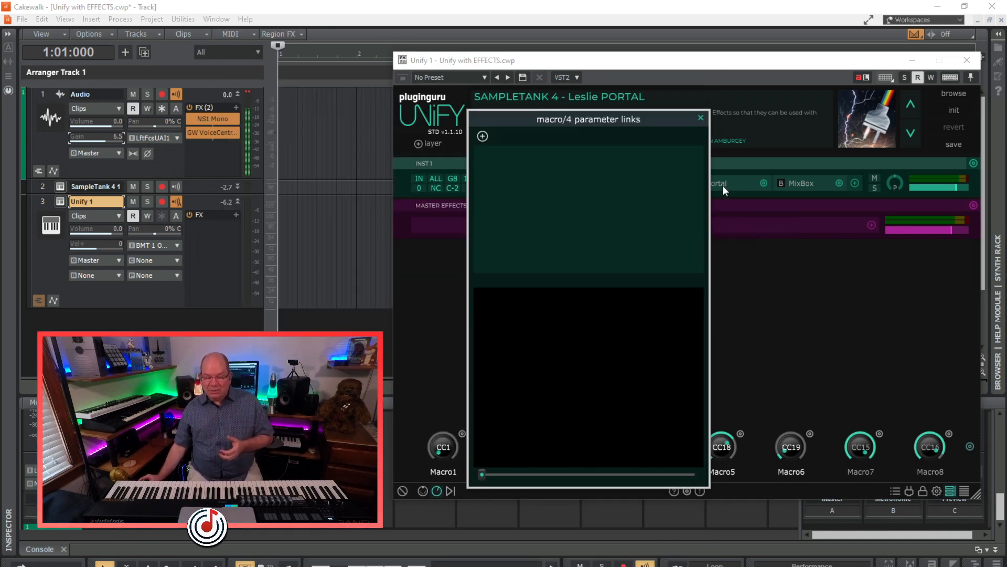
{"action": "left_click", "coordinate": [700, 117]}
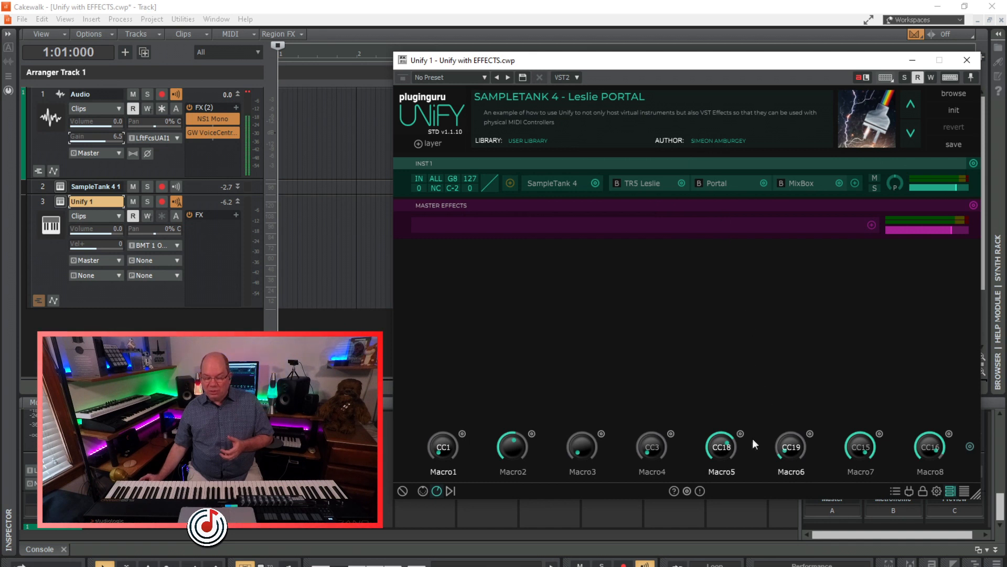
{"action": "mouse_move", "coordinate": [742, 441]}
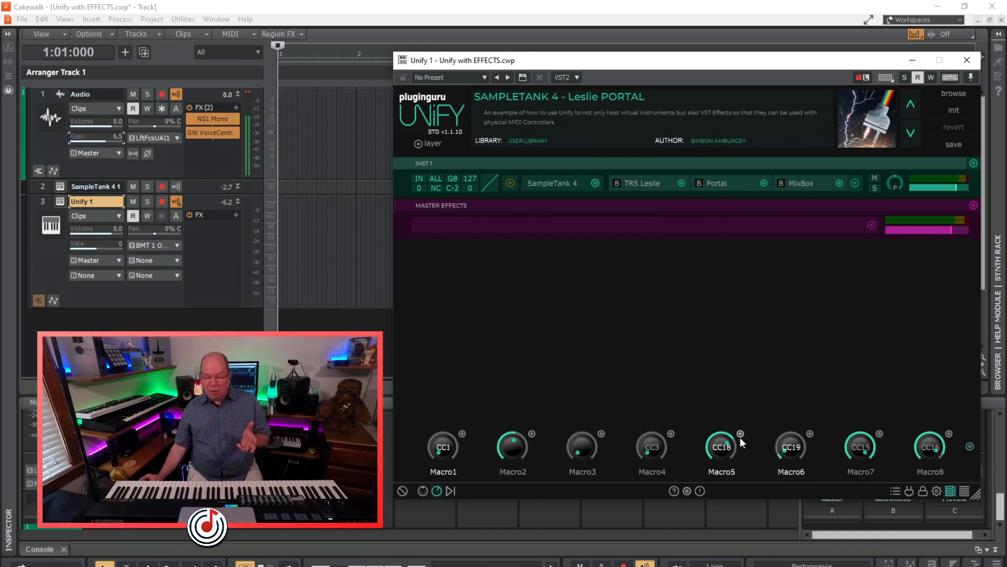
{"action": "right_click", "coordinate": [721, 446]}
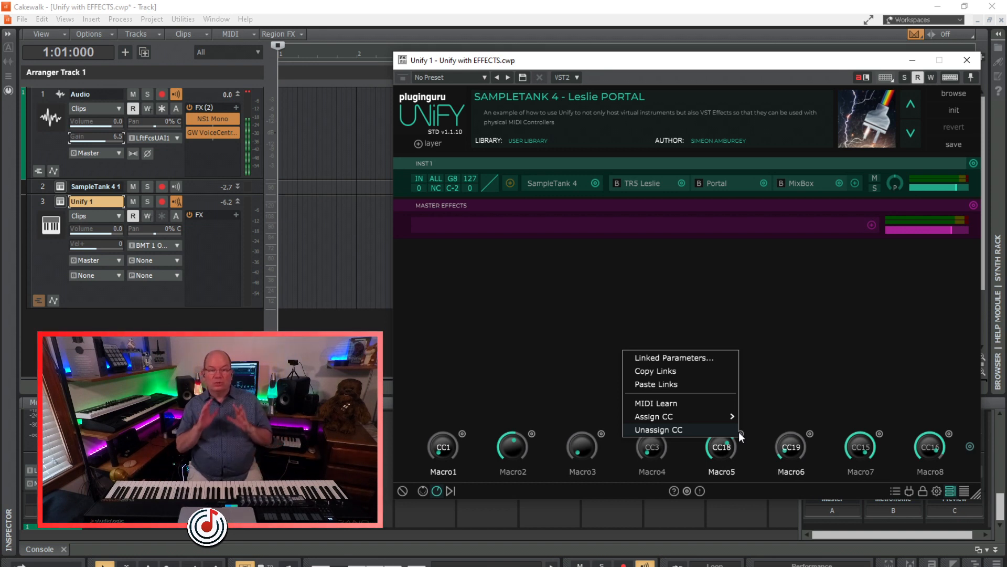
{"action": "mouse_move", "coordinate": [820, 221]}
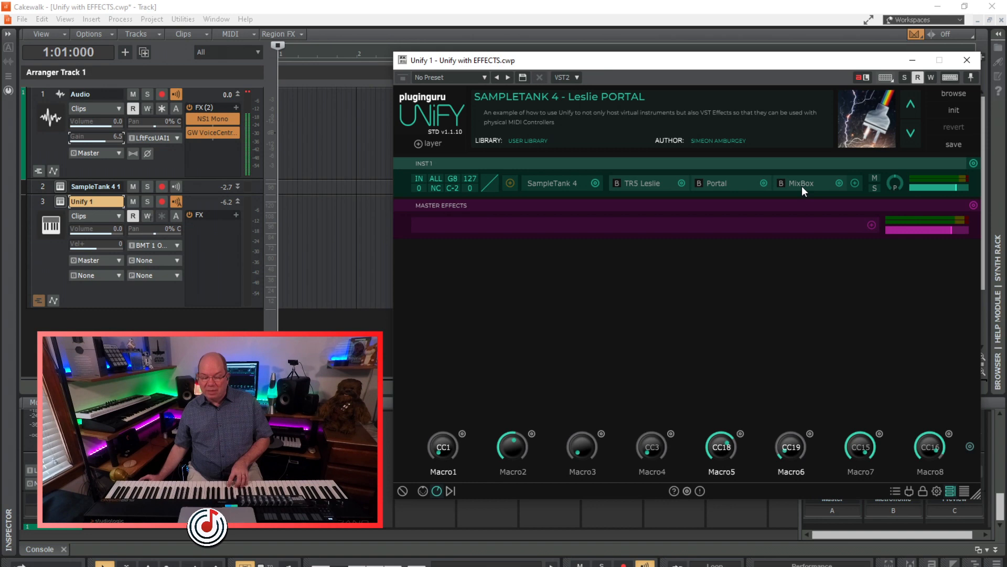
Step: Inspect MixBox and TR5 Leslie editors in turn, leaving MixBox open with its four modules
{"action": "left_click", "coordinate": [801, 183]}
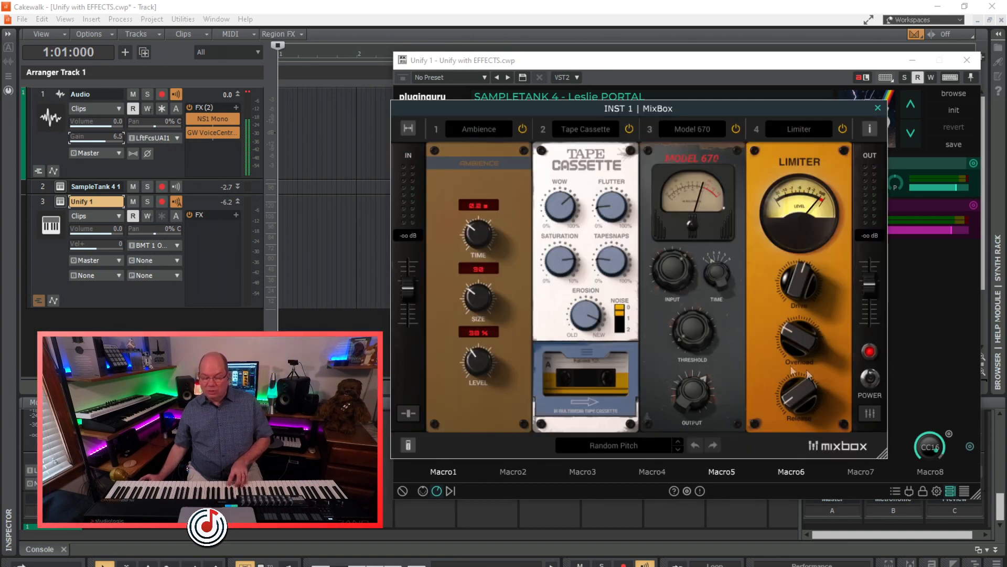
{"action": "mouse_move", "coordinate": [877, 107]}
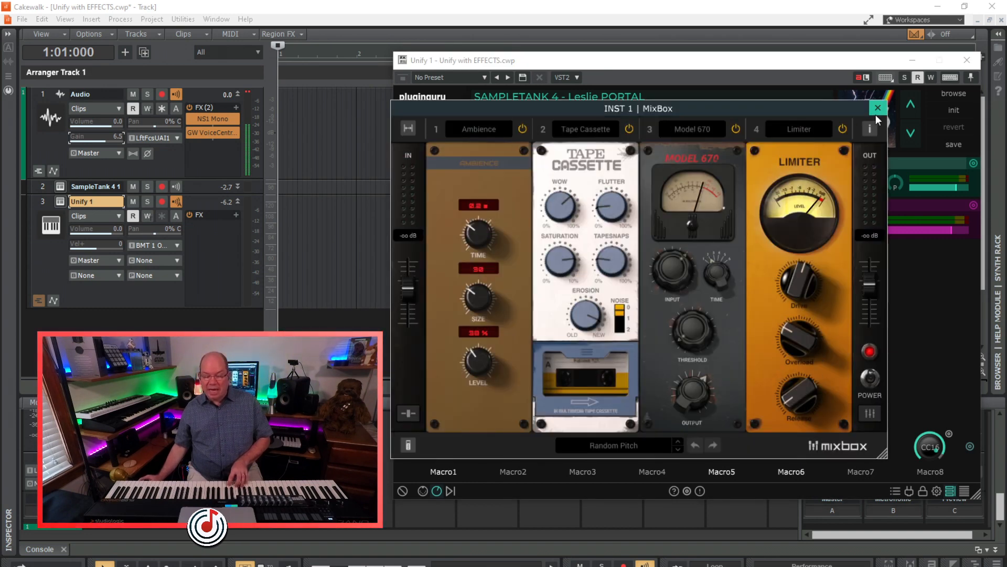
{"action": "left_click", "coordinate": [877, 107]}
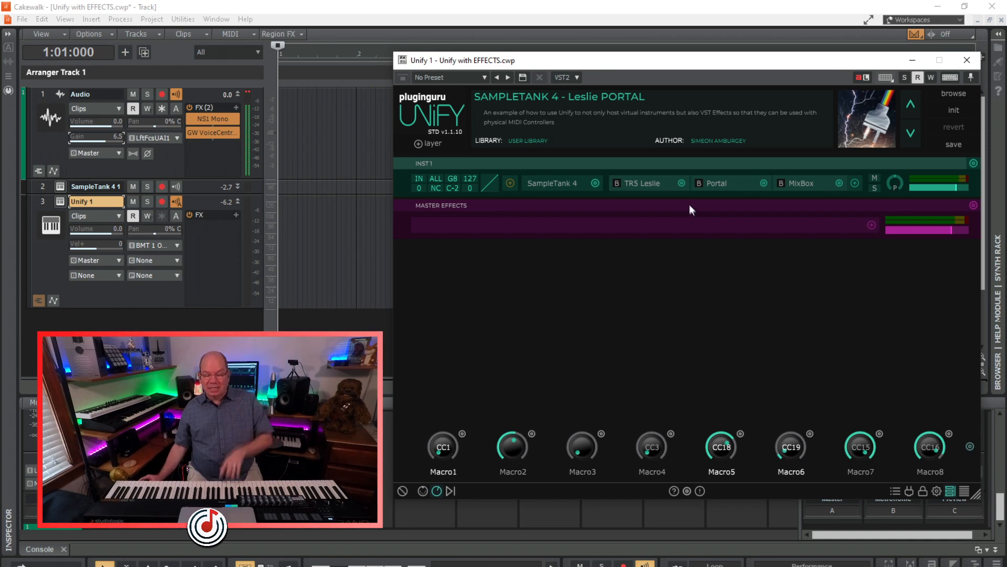
{"action": "left_click", "coordinate": [639, 183]}
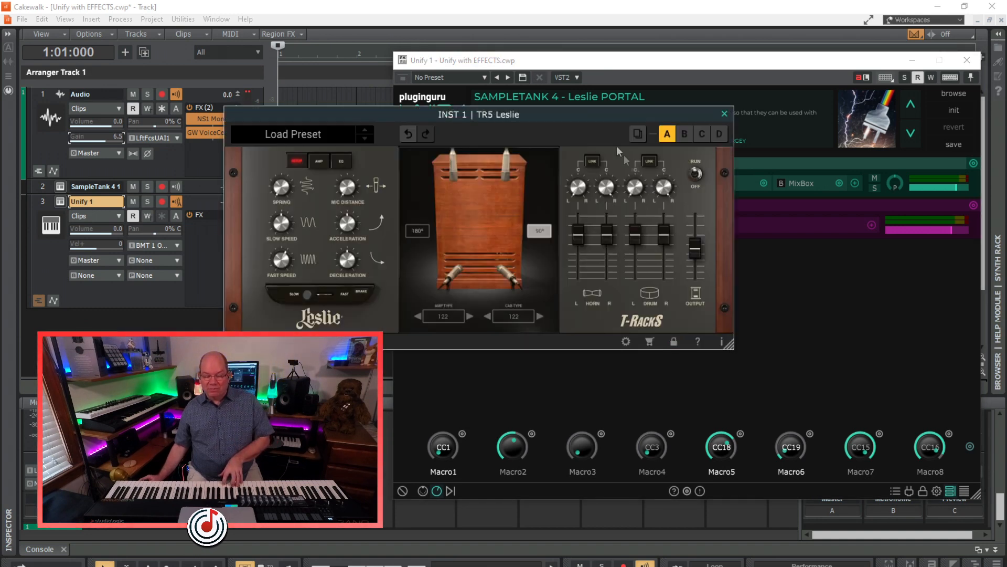
{"action": "mouse_move", "coordinate": [593, 115]}
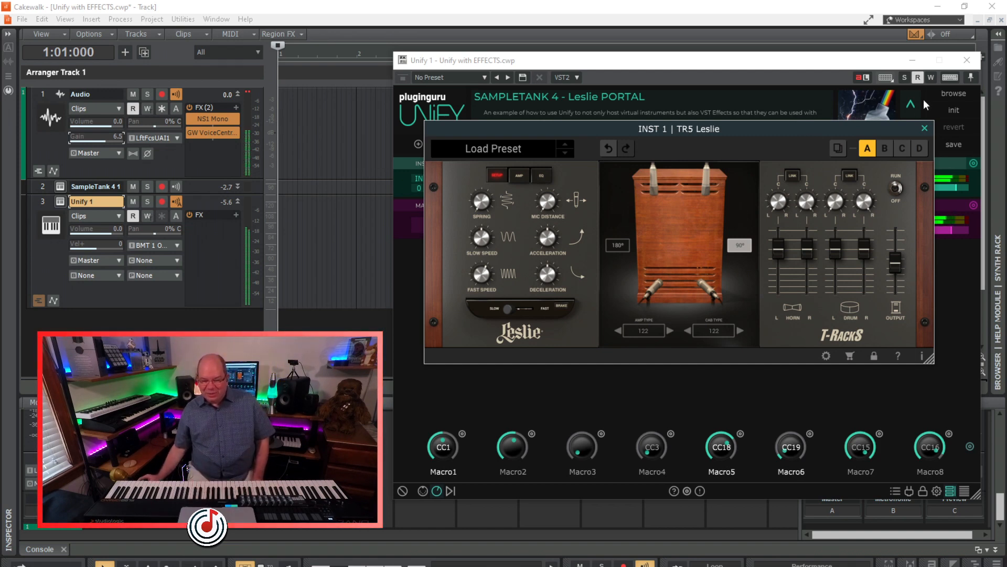
{"action": "left_click", "coordinate": [923, 128]}
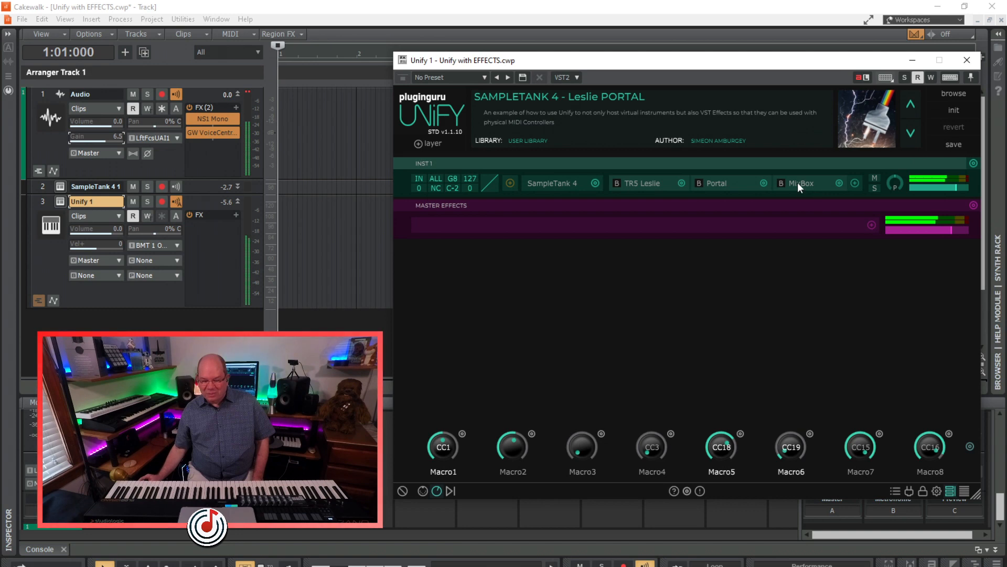
{"action": "left_click", "coordinate": [801, 183]}
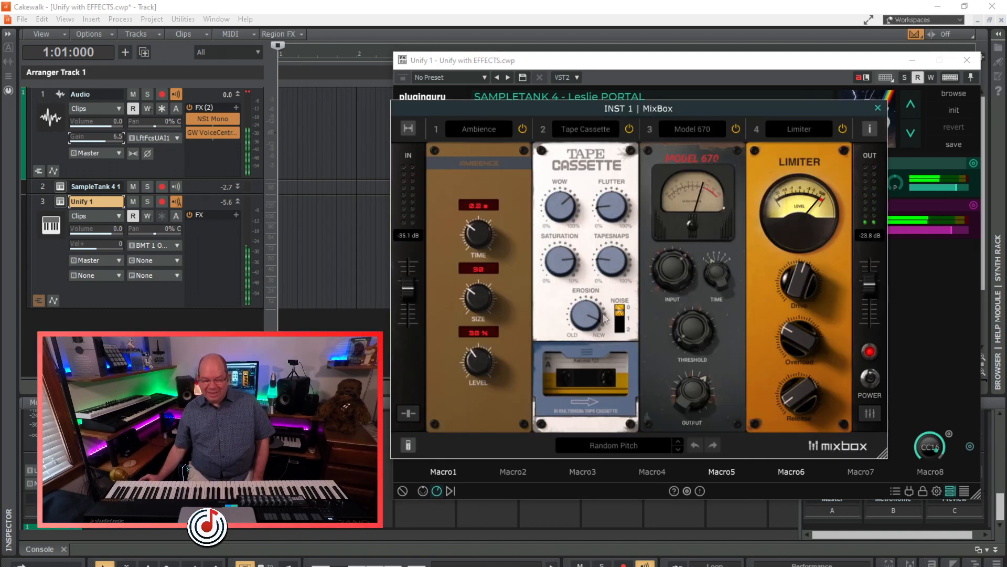